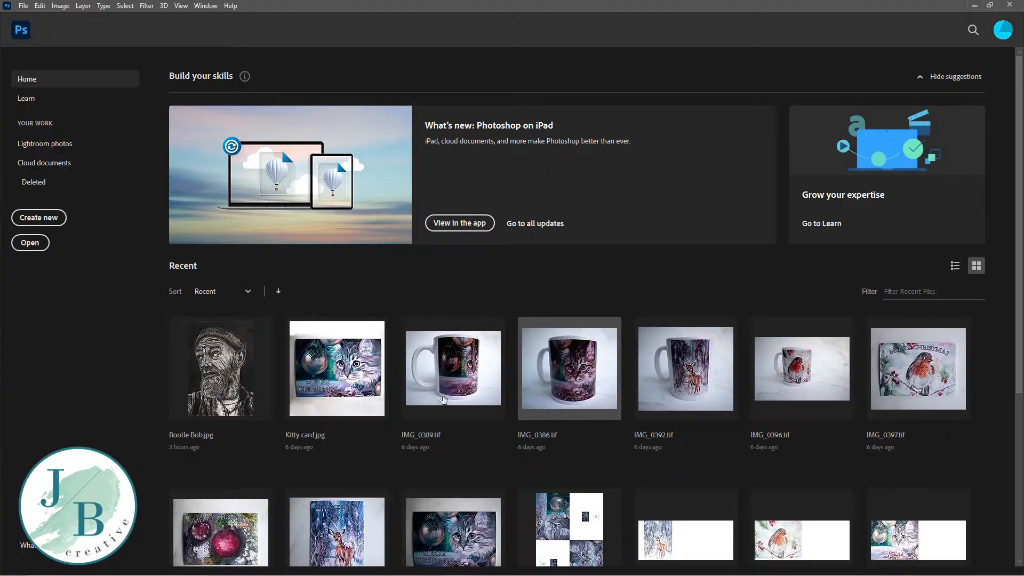
Create a new A5 portrait document, 14.8 × 21 cm at 300 ppi, in CMYK colour
left_click(37, 217)
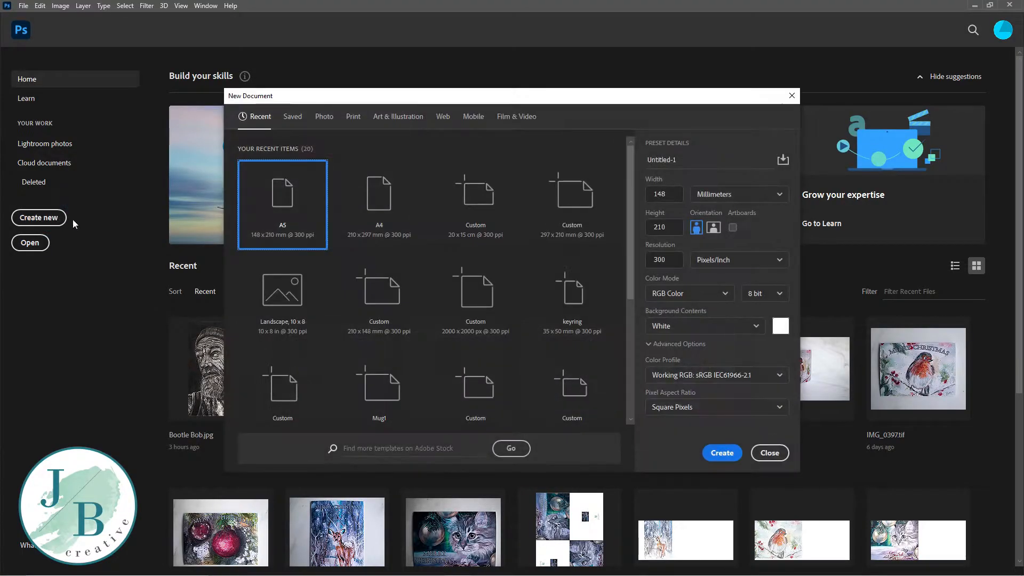
left_click(687, 292)
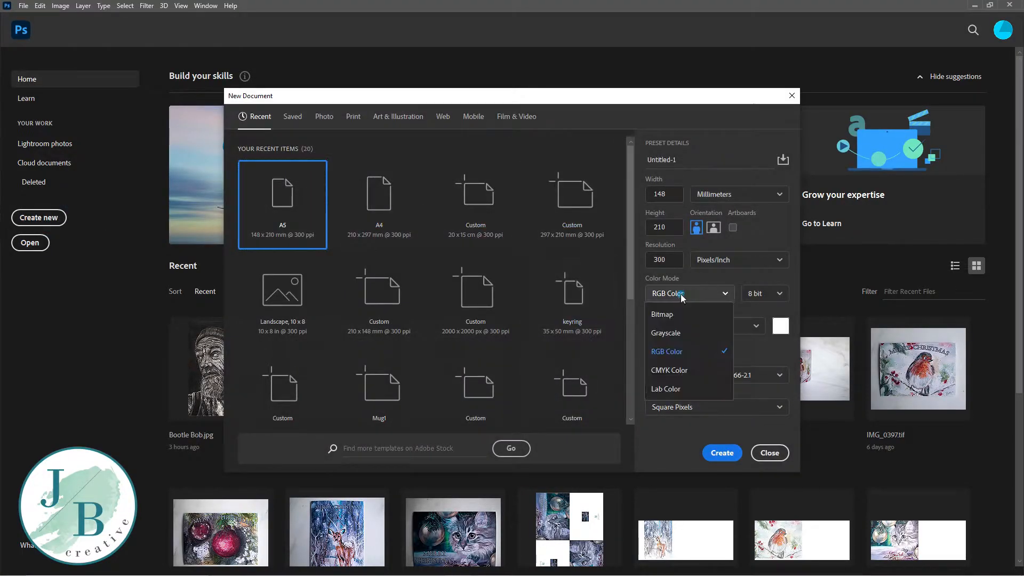
left_click(669, 369)
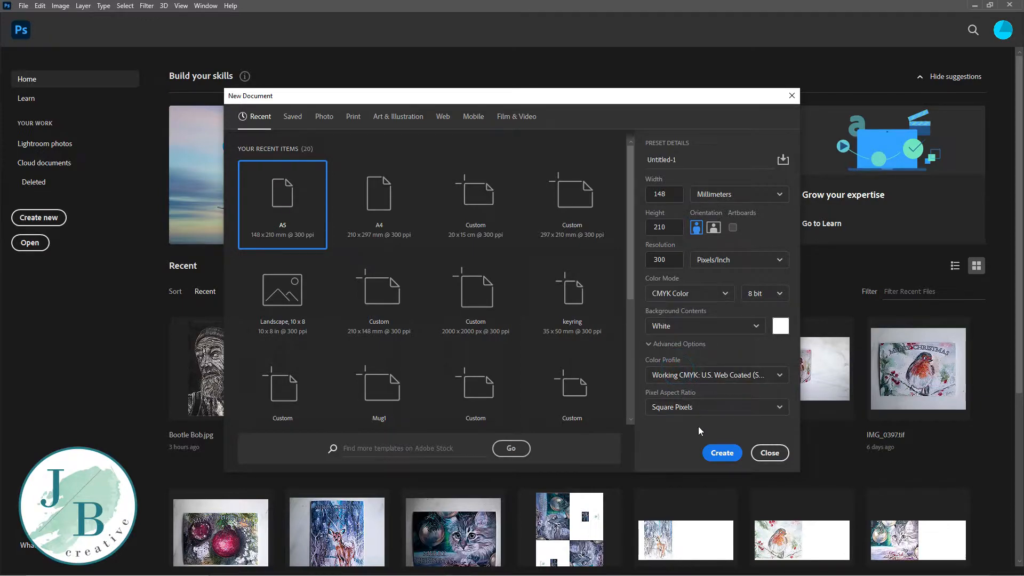
left_click(768, 453)
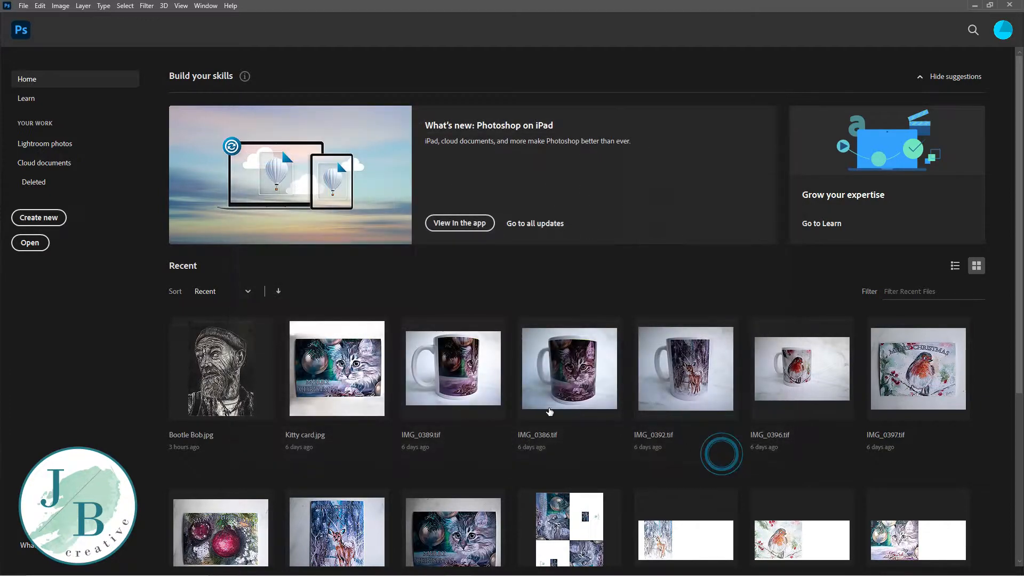
left_click(38, 218)
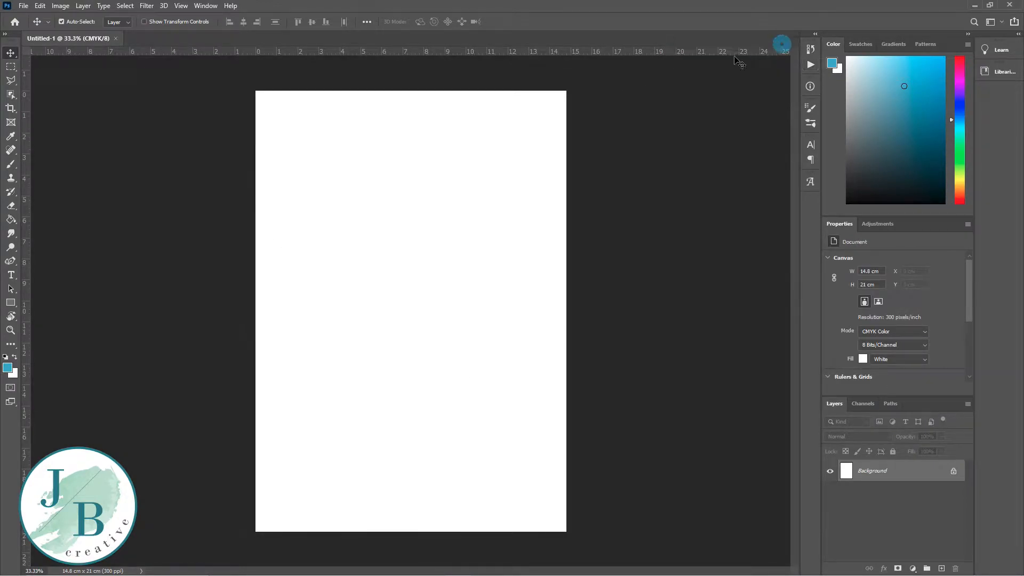
Embed Christmas Cat.jpg as a layer filling the lower half of the page
left_click(23, 5)
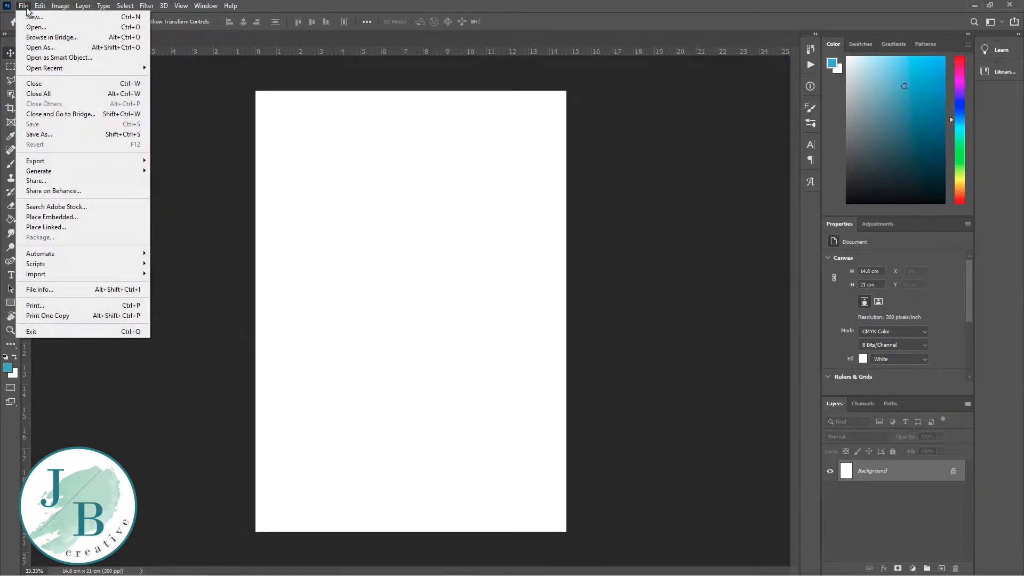
mouse_move(51, 217)
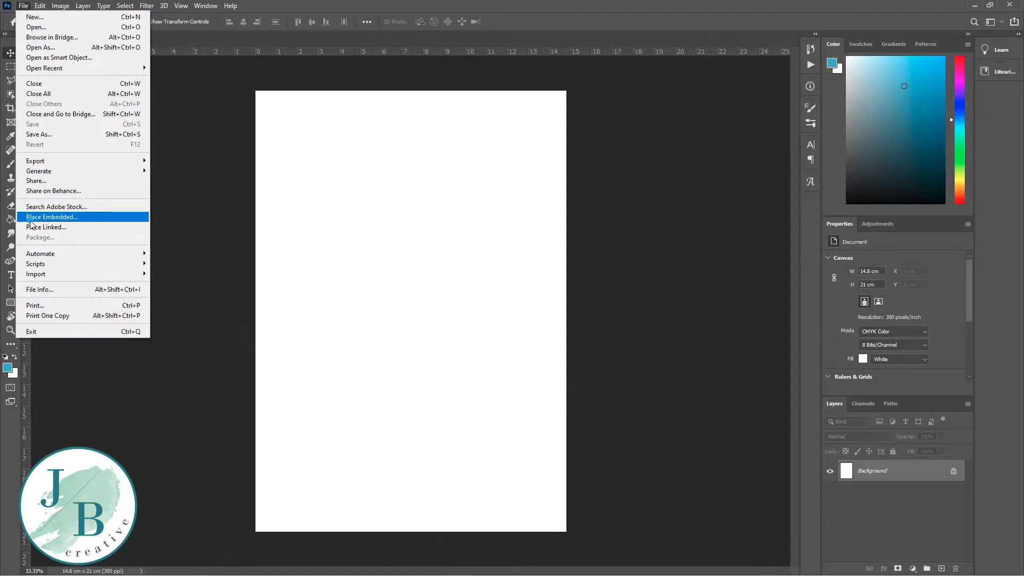
left_click(51, 217)
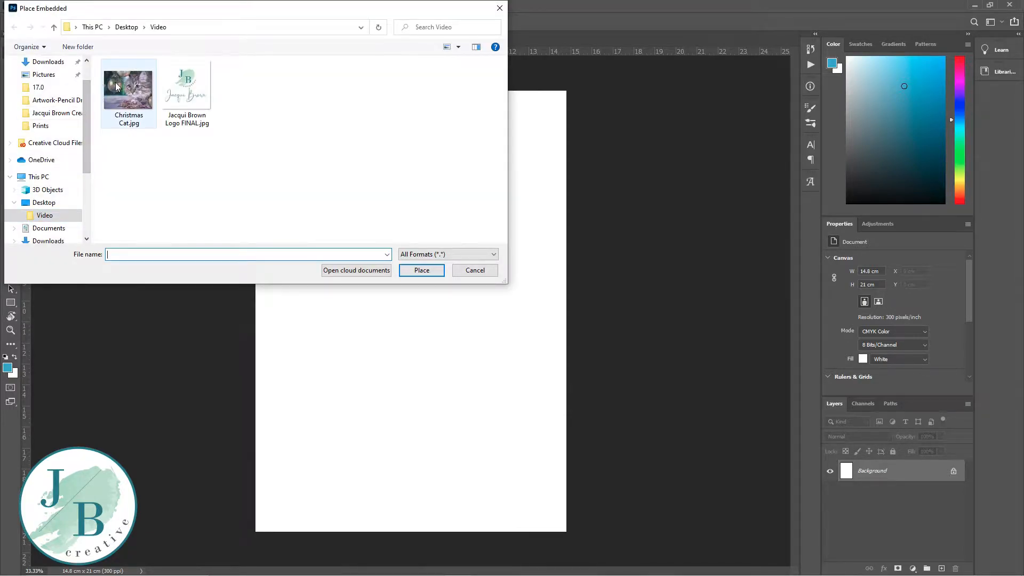
left_click(128, 85)
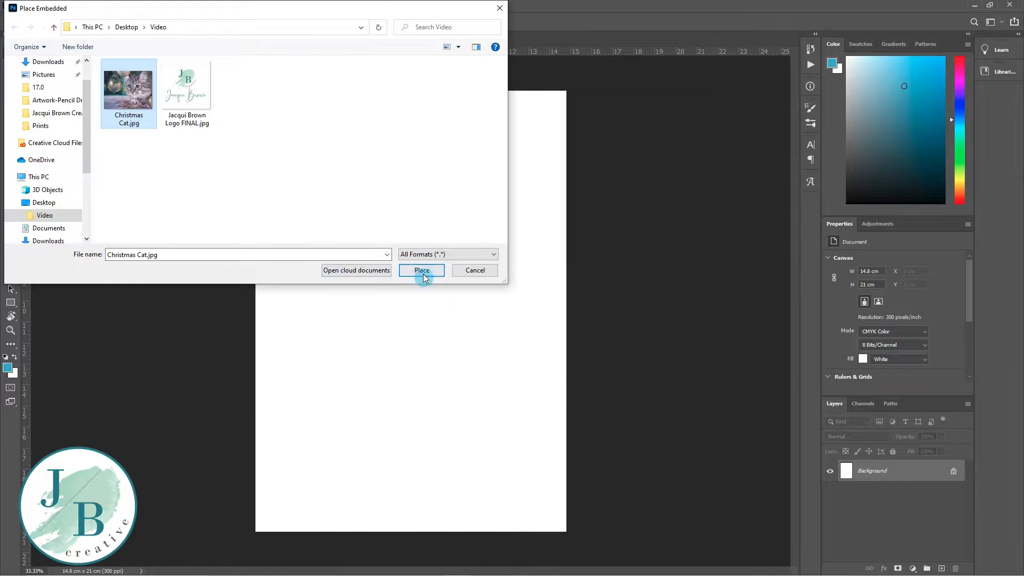
left_click(421, 270)
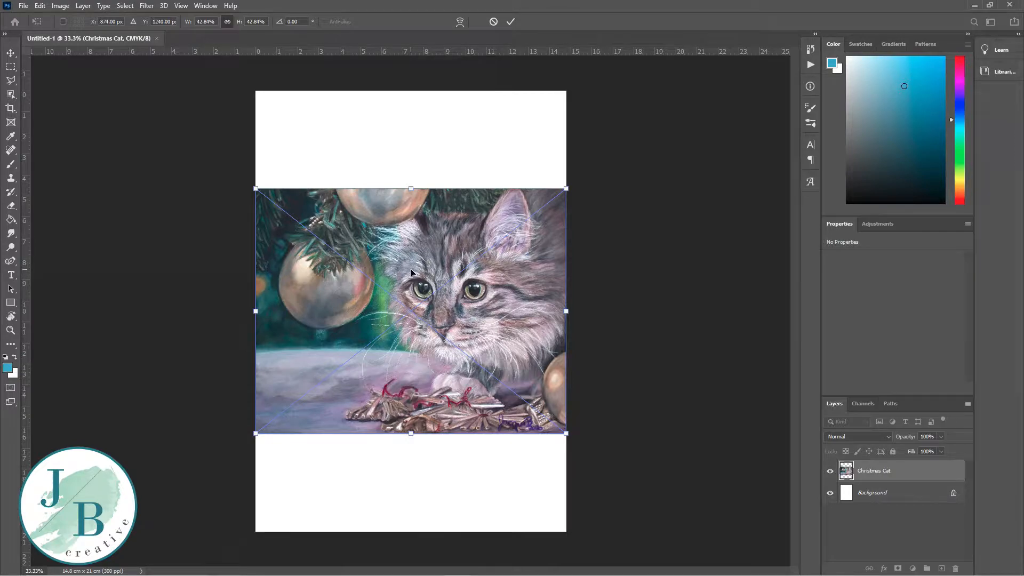
left_click_drag(410, 275, 410, 327)
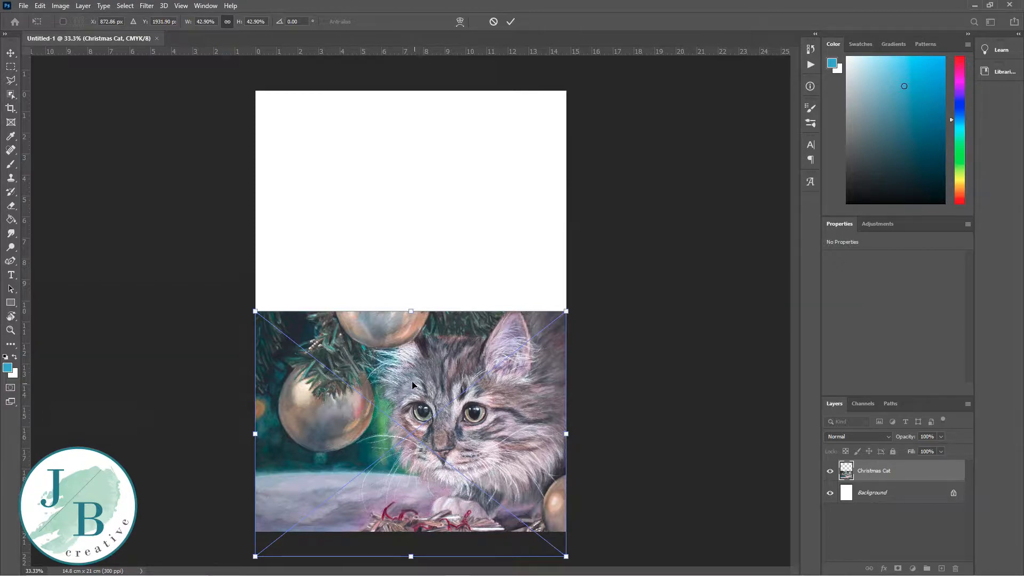
left_click(511, 22)
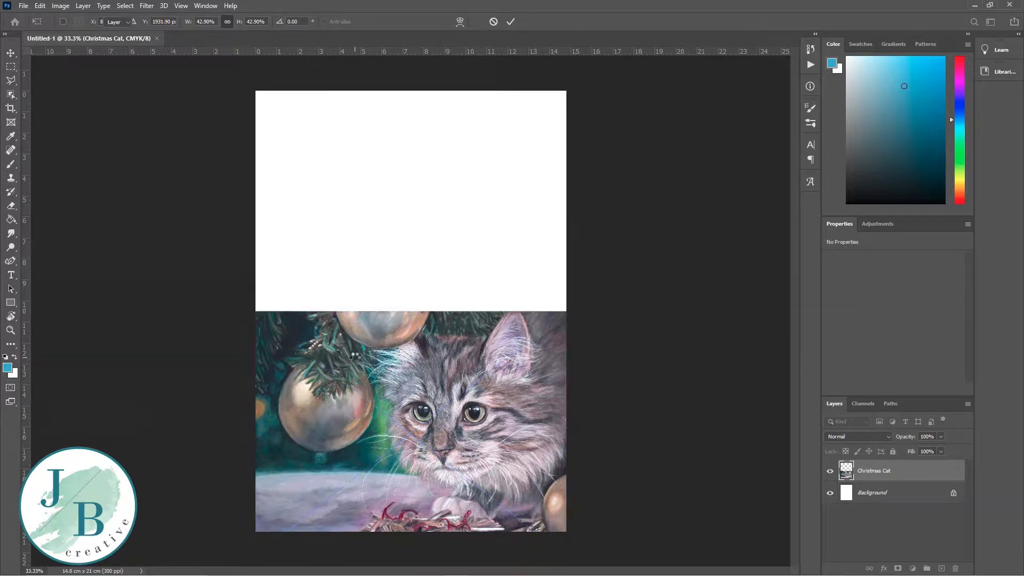
left_click(11, 53)
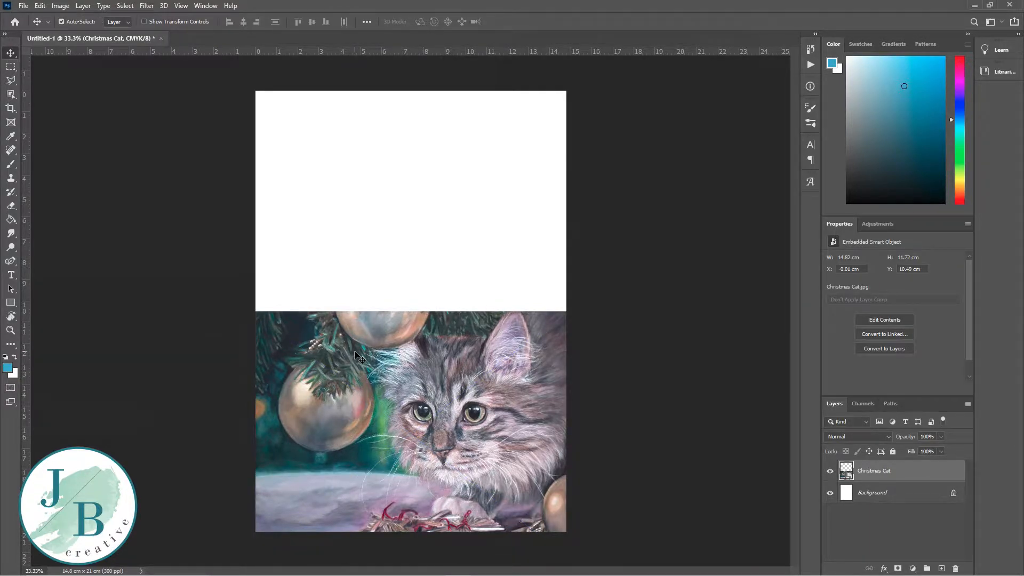
mouse_move(437, 337)
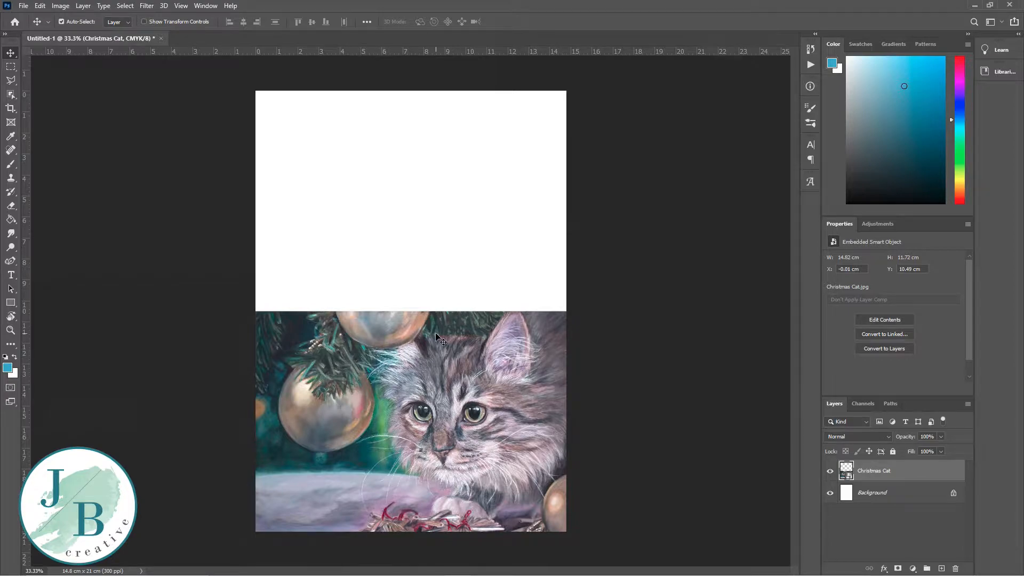
mouse_move(882, 477)
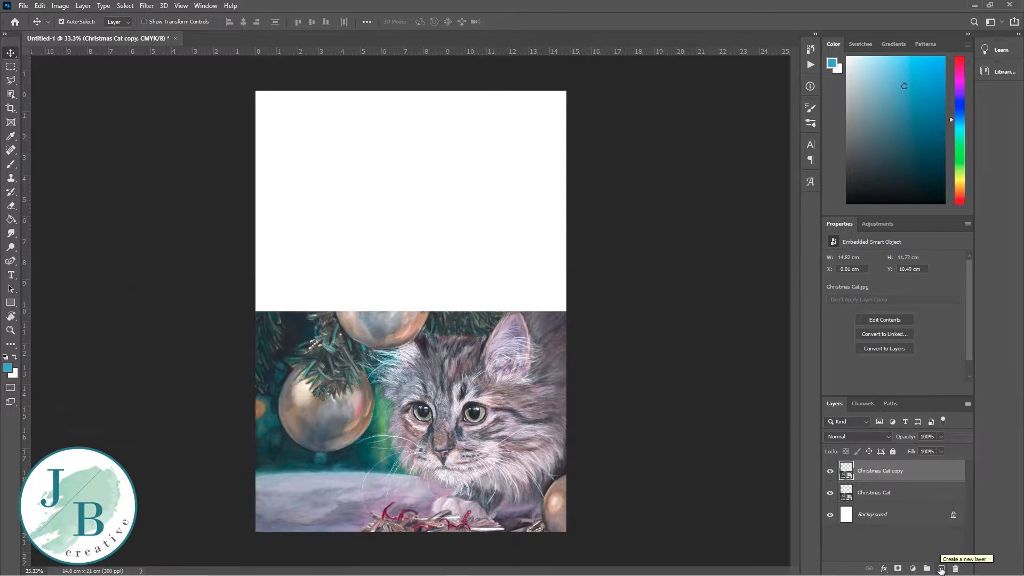
mouse_move(473, 468)
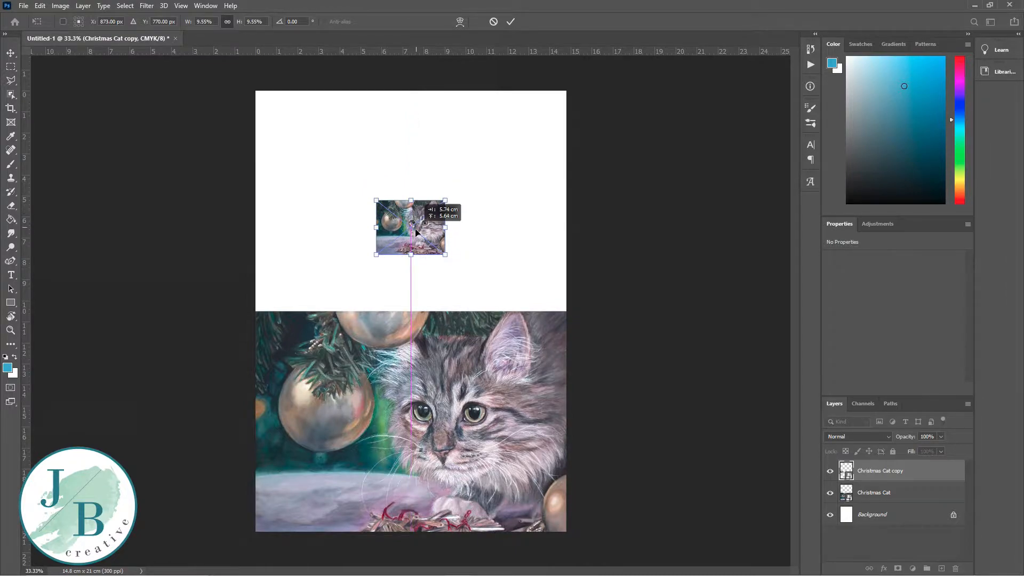
Move the shrunken cat copy into the upper half and rotate it 180°
left_click_drag(411, 227, 410, 215)
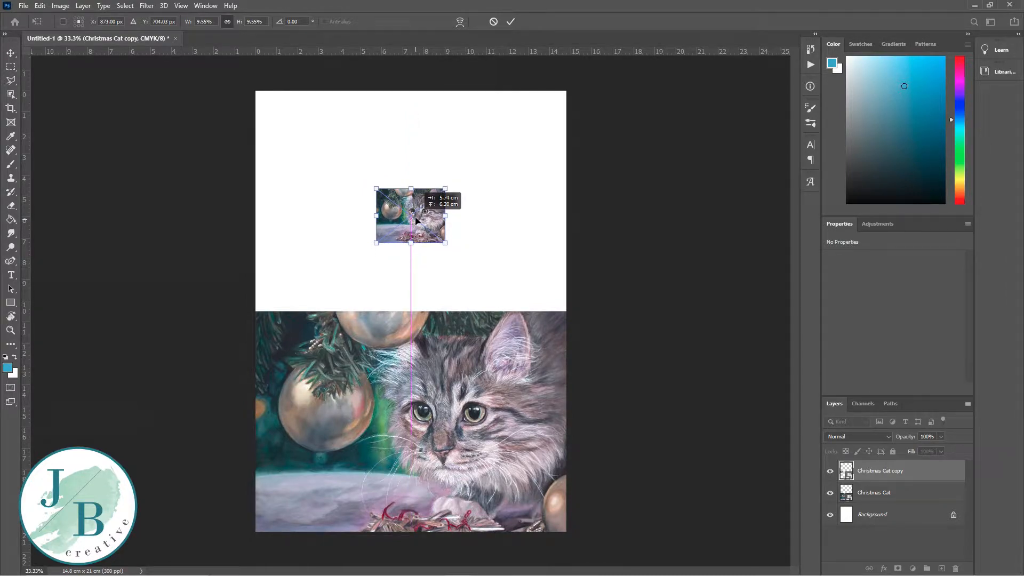
left_click(40, 6)
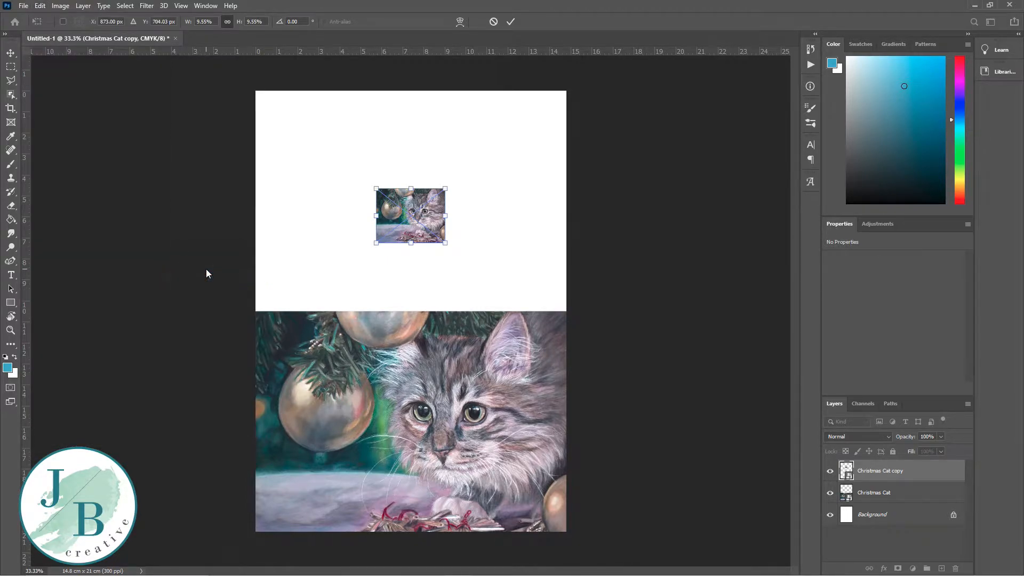
left_click(40, 5)
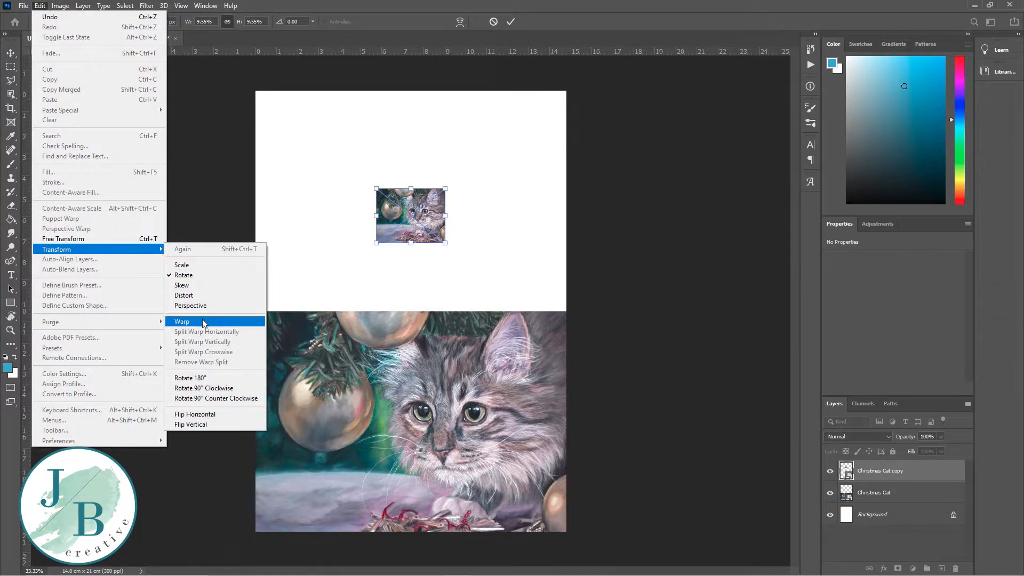
left_click(183, 320)
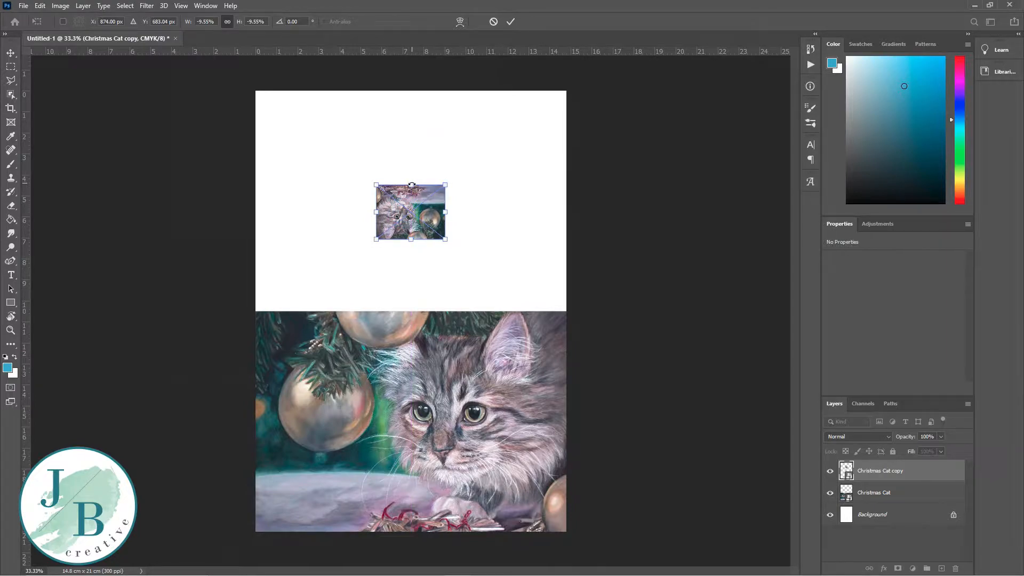
left_click(511, 21)
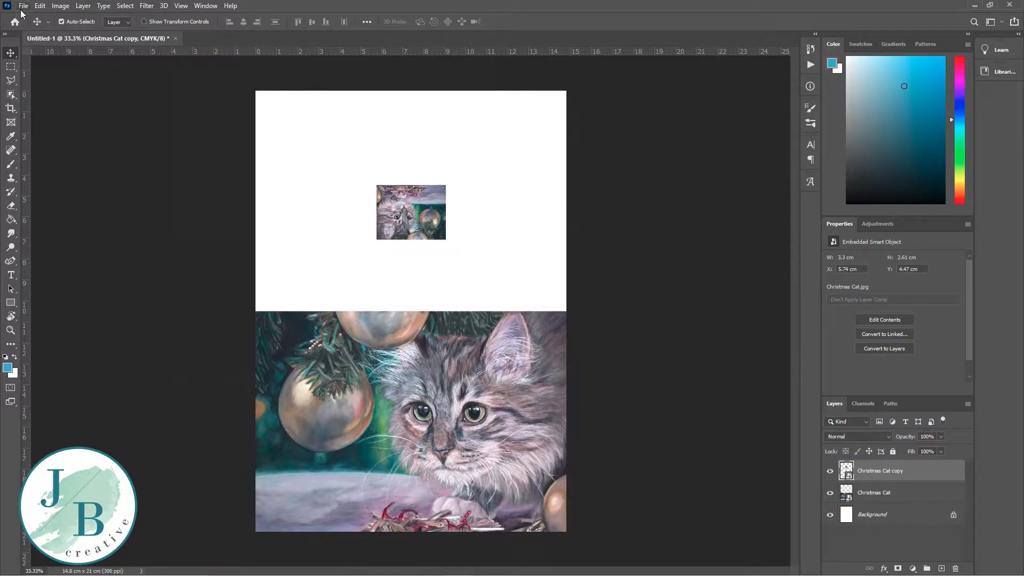
Embed the logo image, shrink it near the page top, and rotate it 180°
left_click(23, 6)
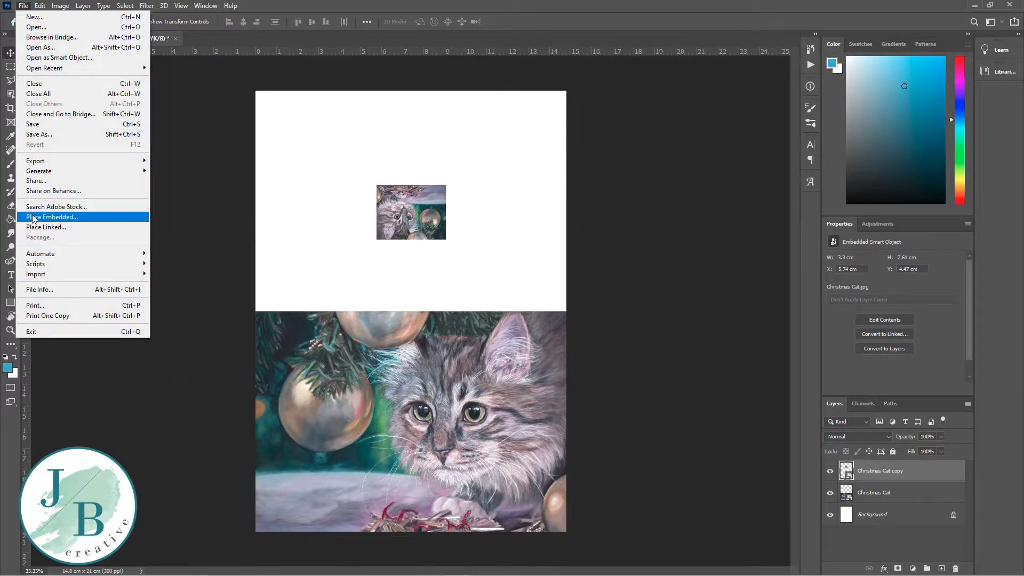
left_click(52, 216)
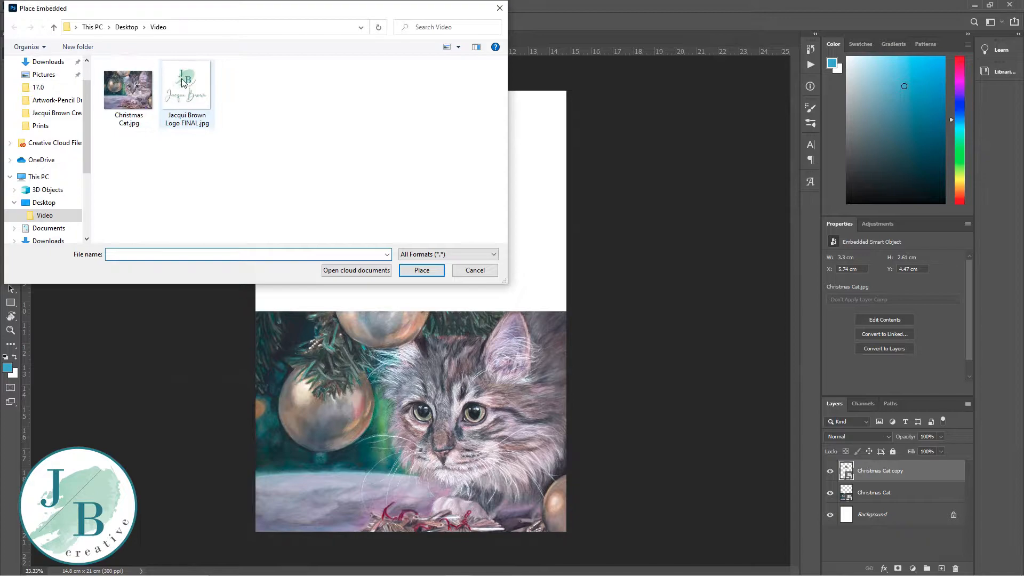
left_click(186, 85)
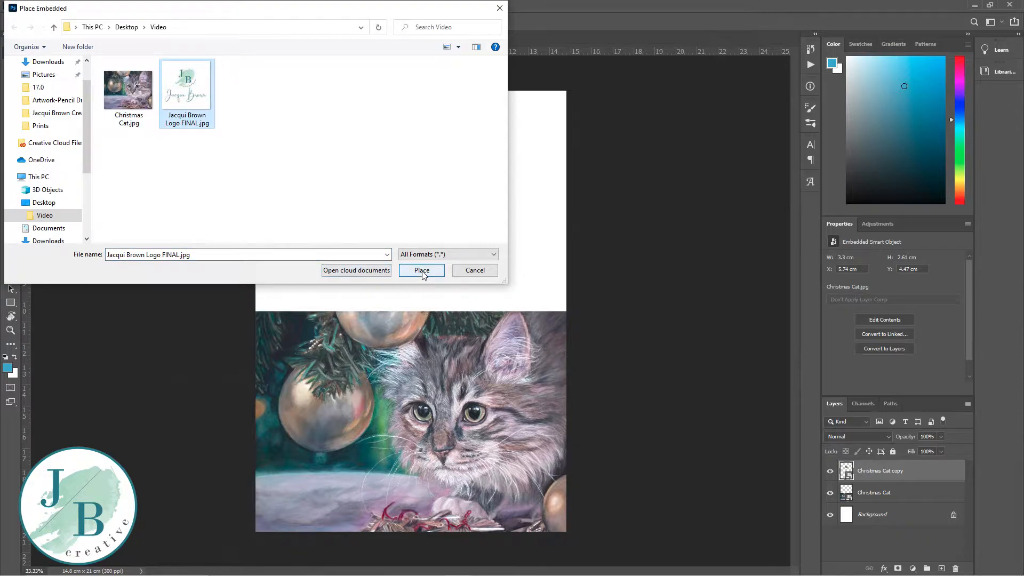
left_click(422, 270)
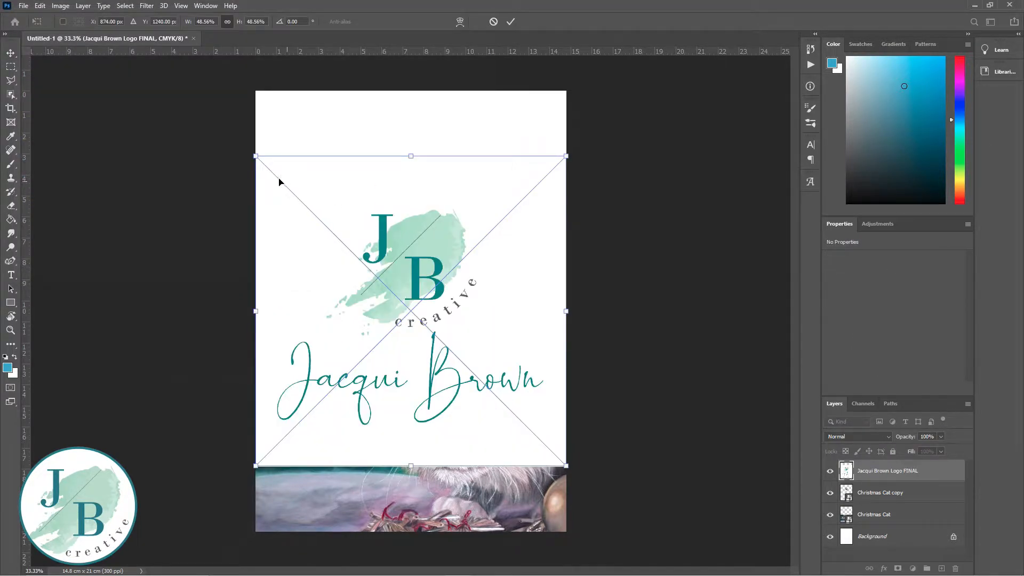
left_click_drag(256, 155, 299, 198)
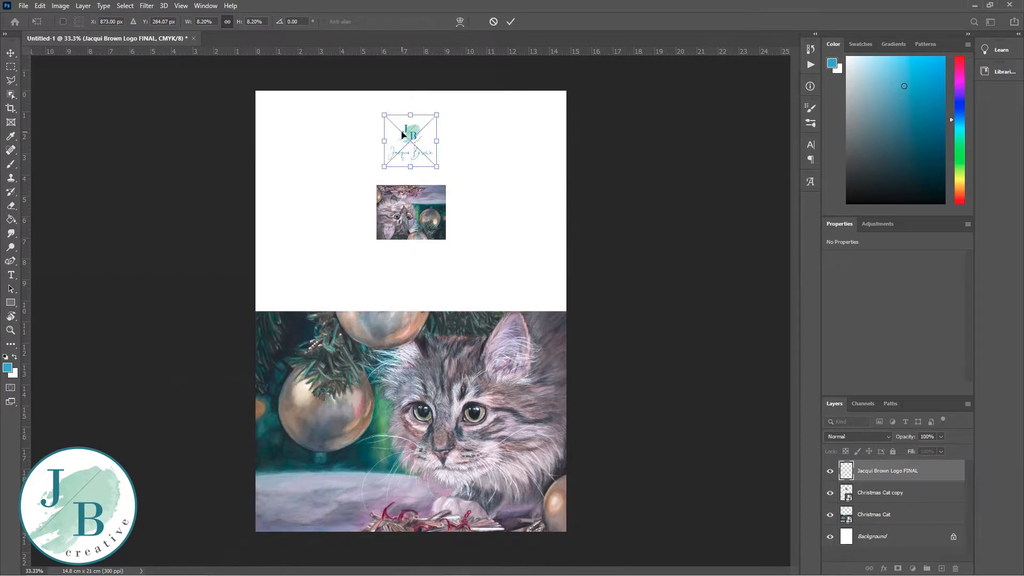
left_click(40, 6)
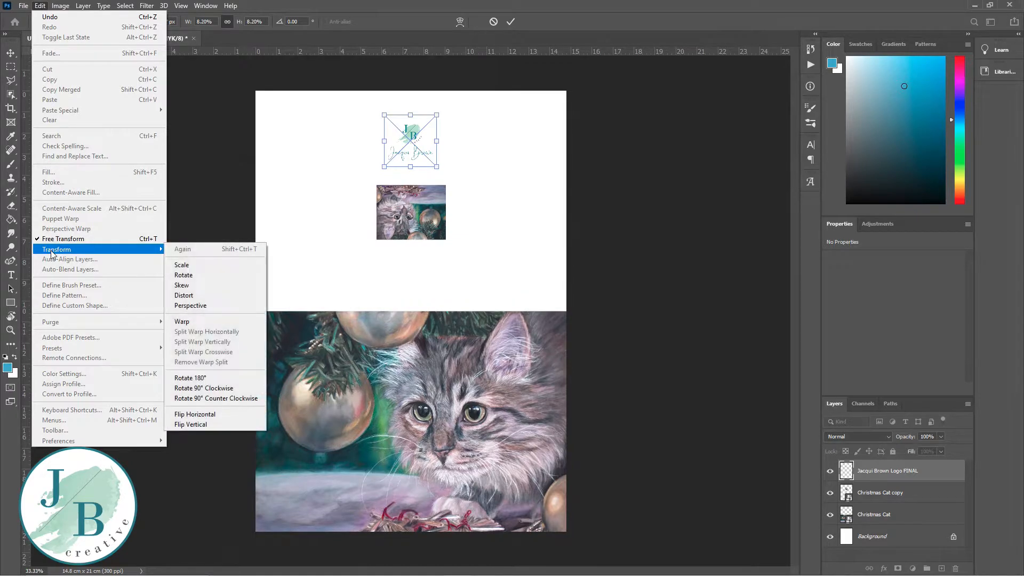
mouse_move(199, 381)
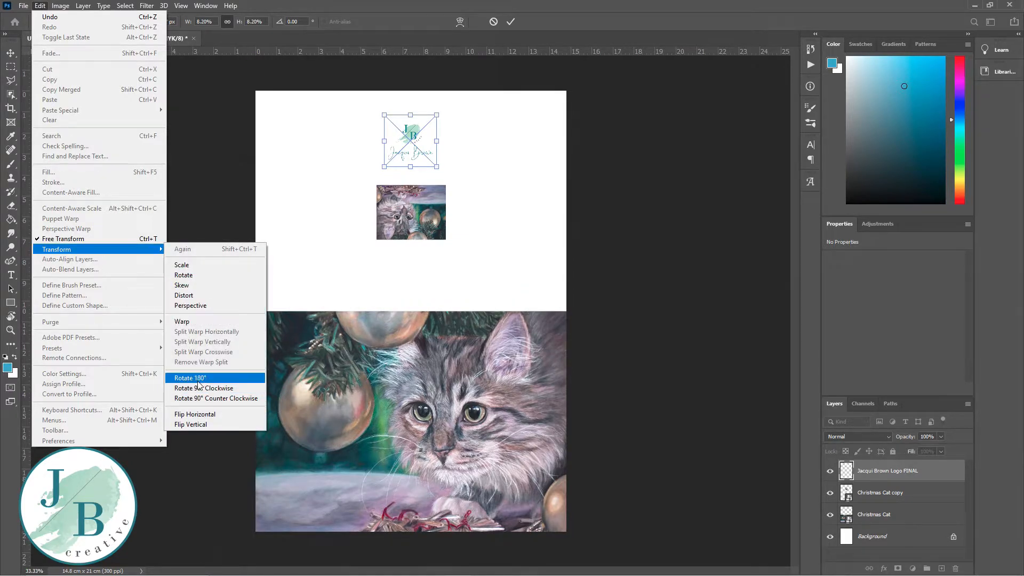
left_click(189, 377)
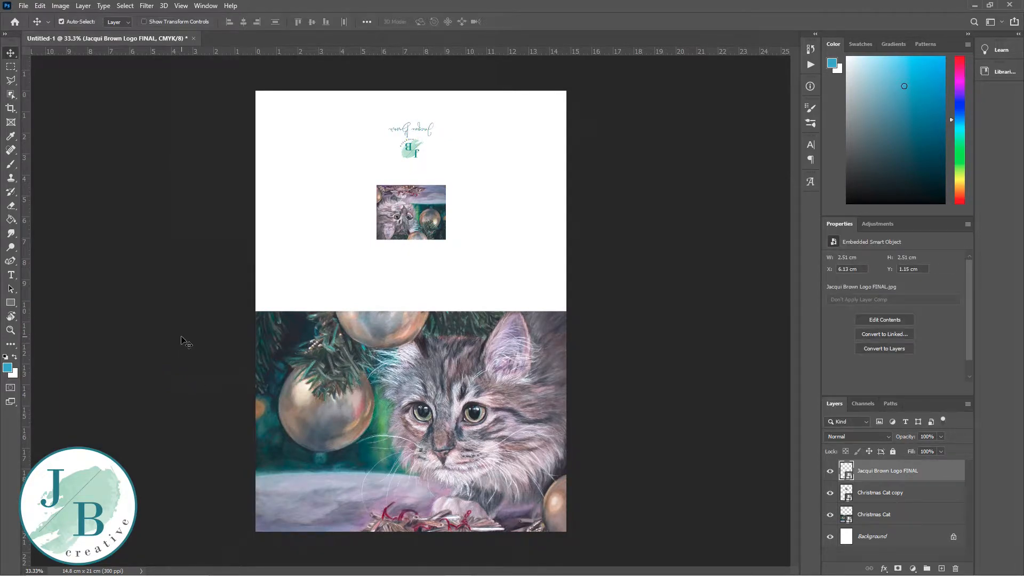
mouse_move(423, 305)
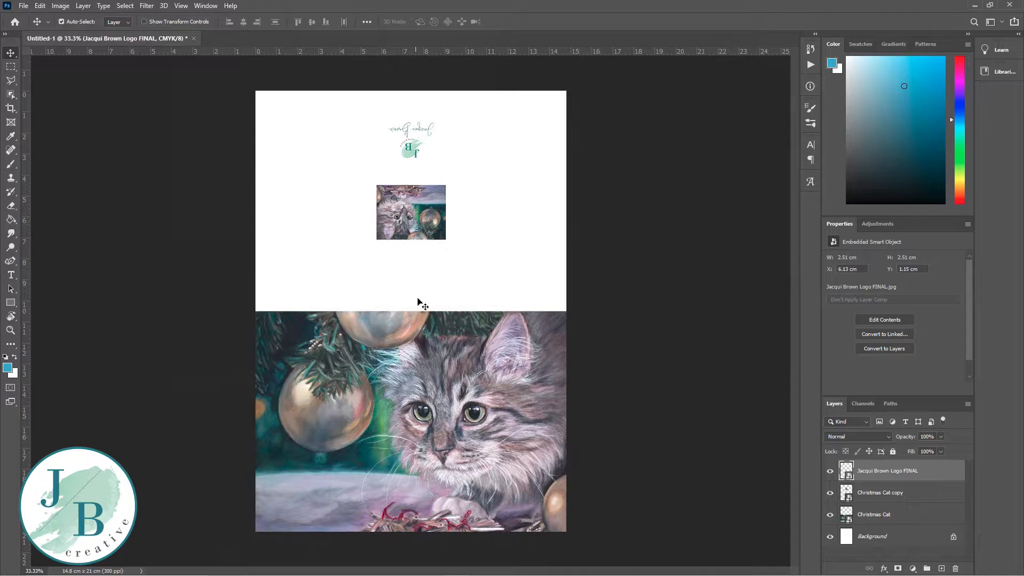
mouse_move(500, 358)
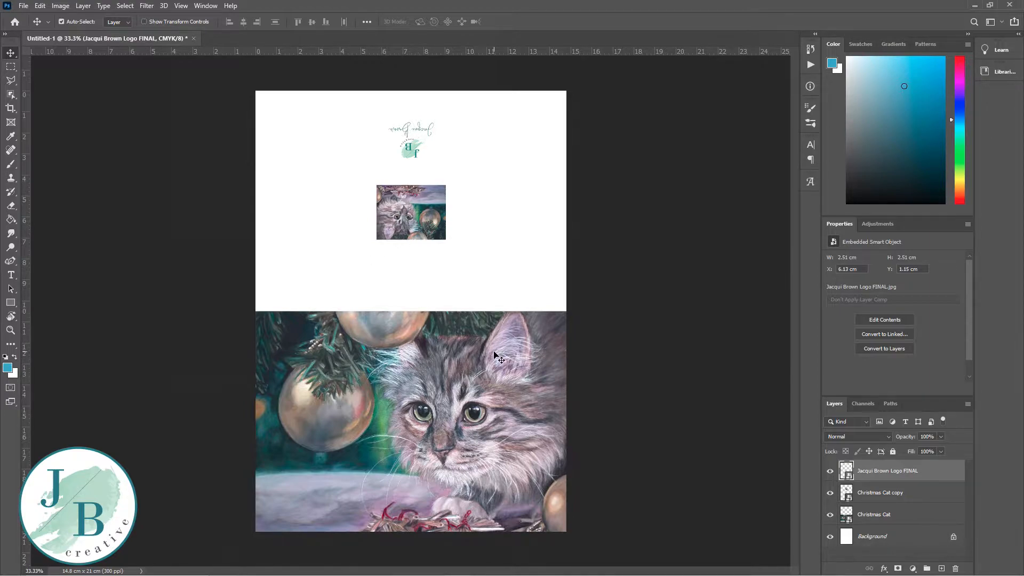
mouse_move(42, 293)
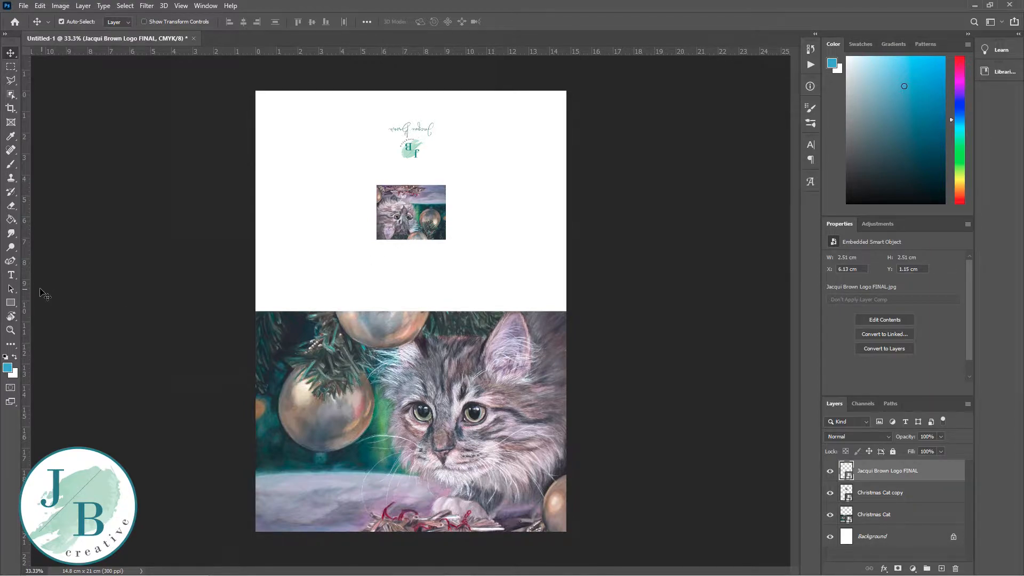
Add a teal type layer reading MERRY CHRISTMAS over the cat painting
left_click(10, 274)
type("ERRY")
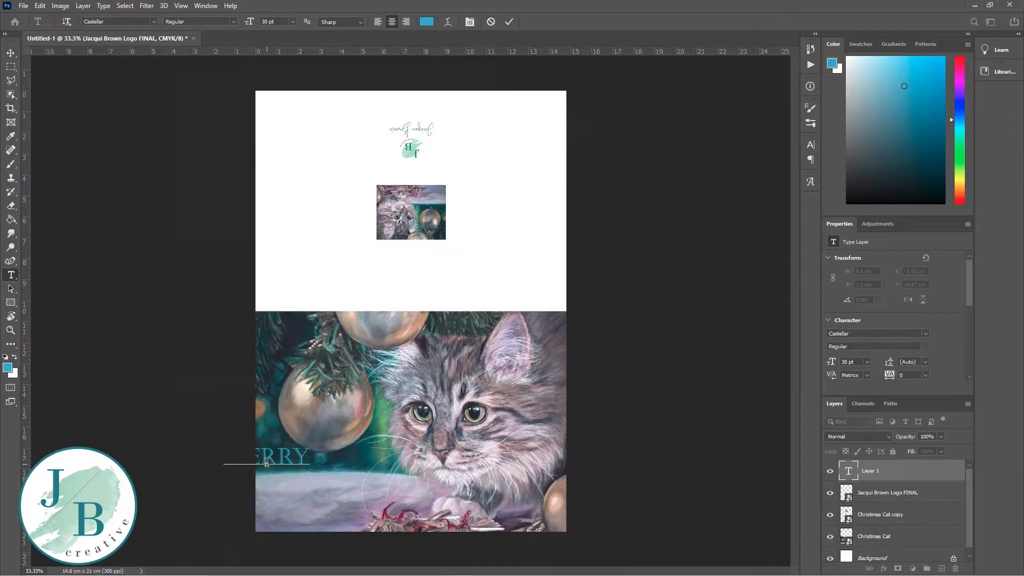
type("HRI")
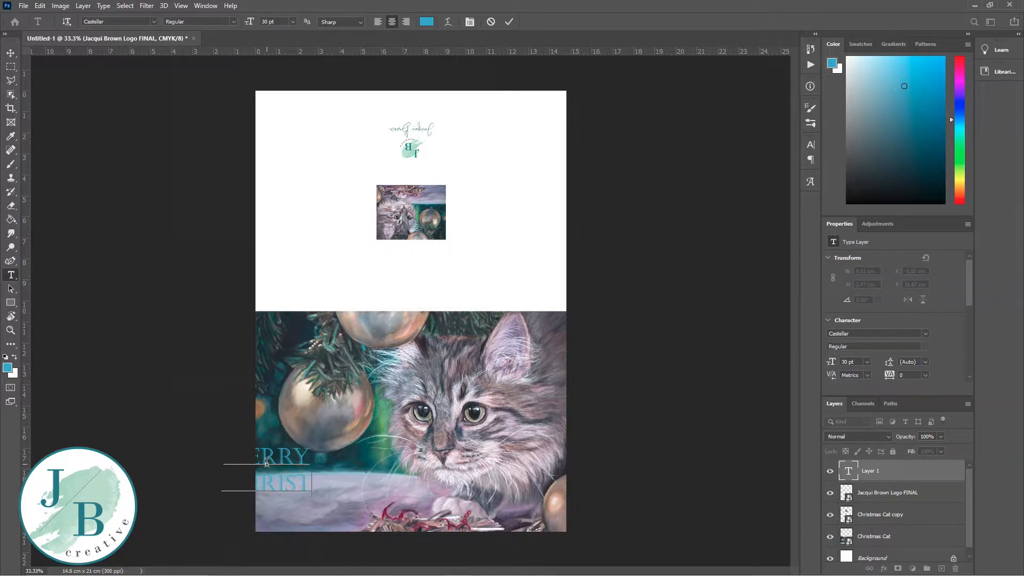
type("STMAS")
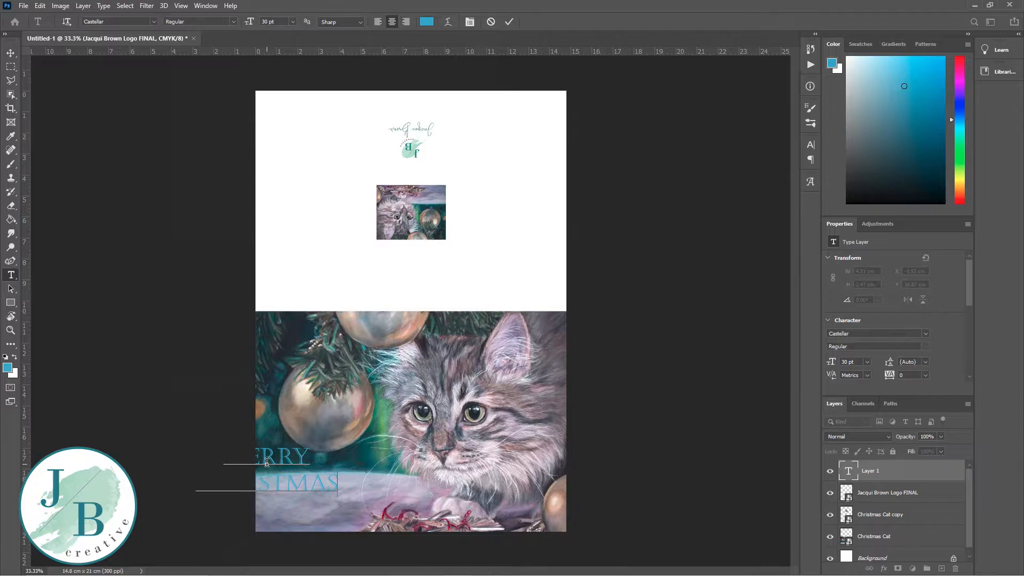
mouse_move(148, 218)
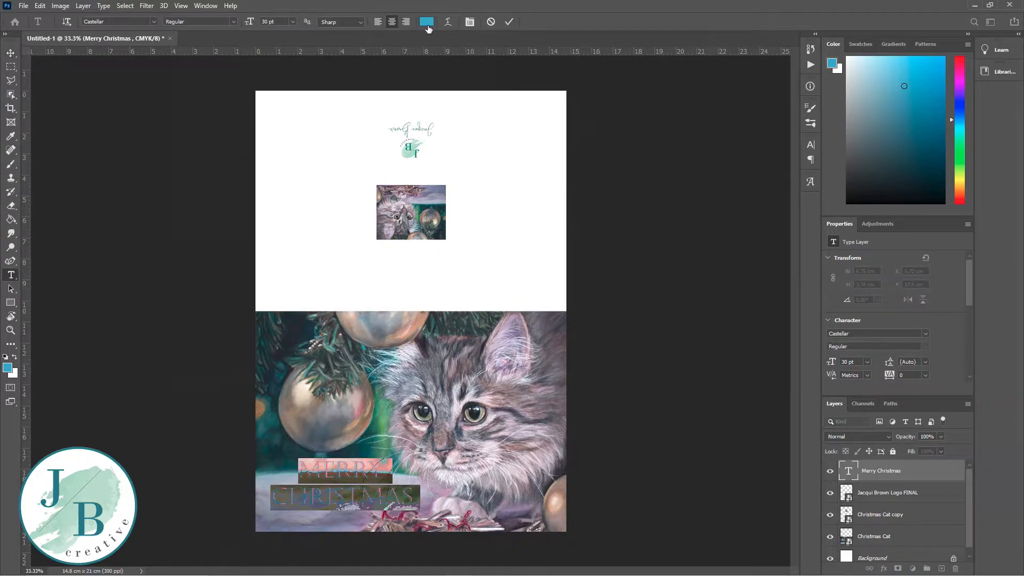
Recolour the MERRY CHRISTMAS text pure white
left_click(425, 21)
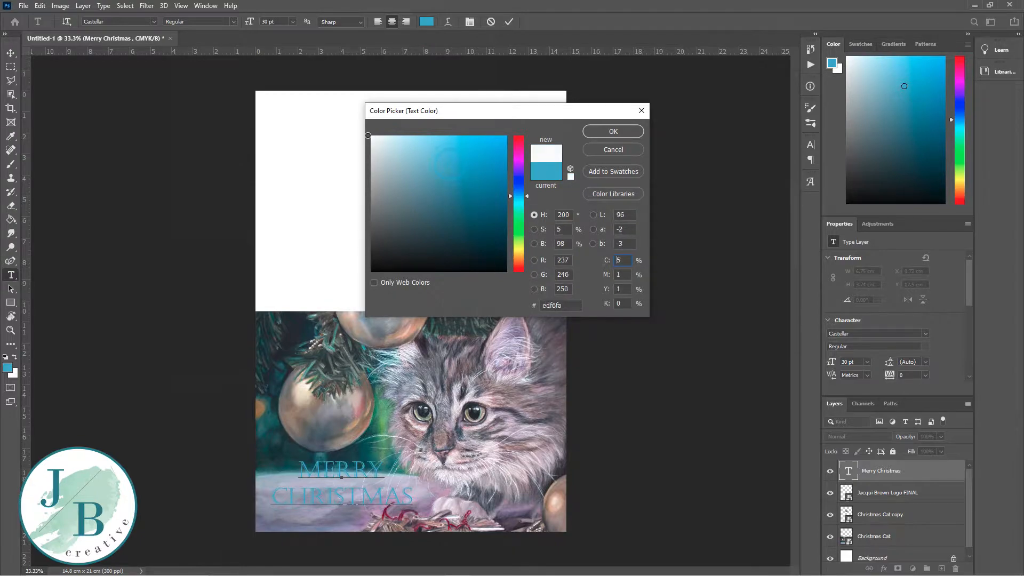
left_click(371, 137)
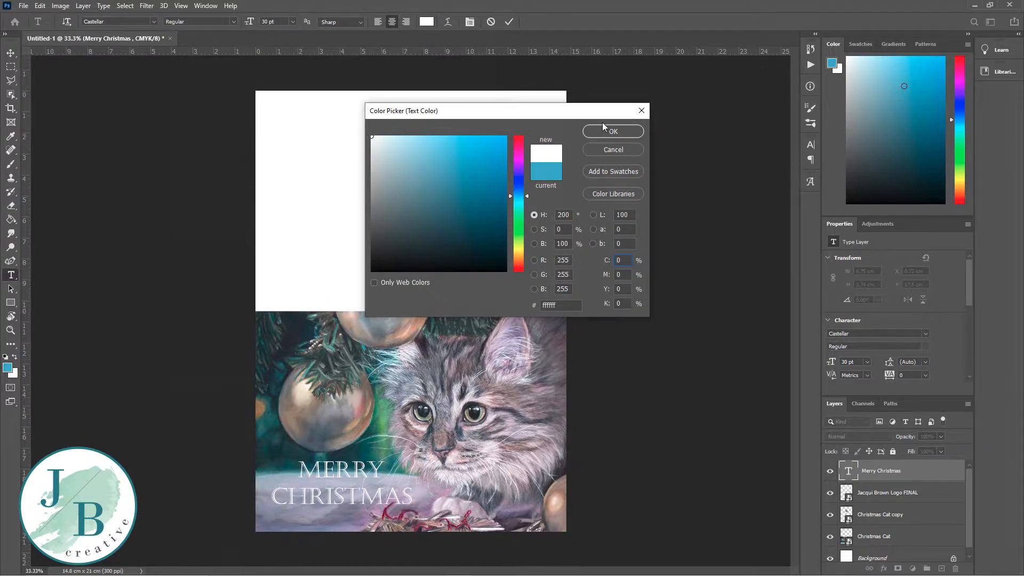
left_click(611, 131)
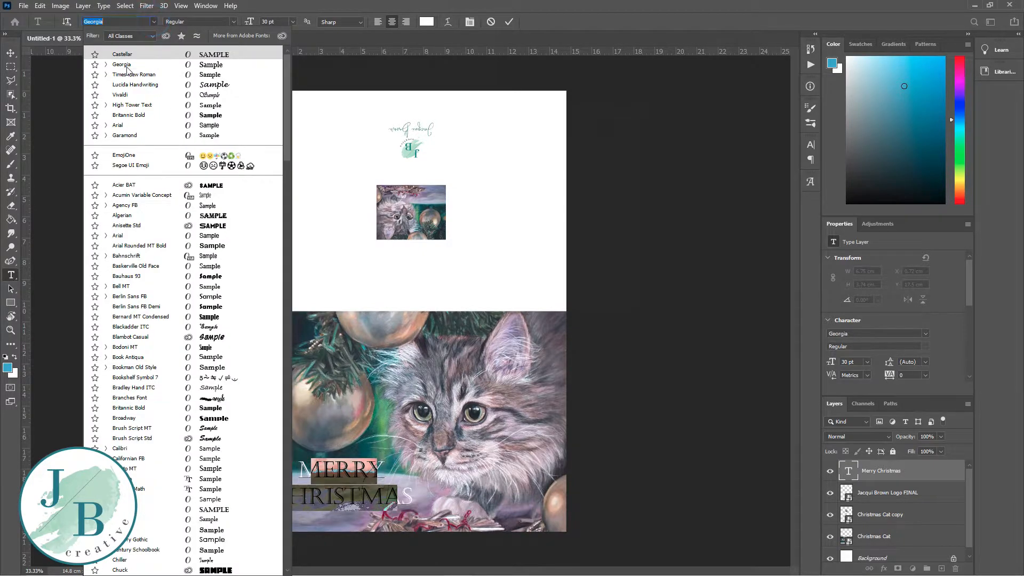
Keep the Castellar font, set the greeting to 33 pt, and commit the text
left_click(125, 204)
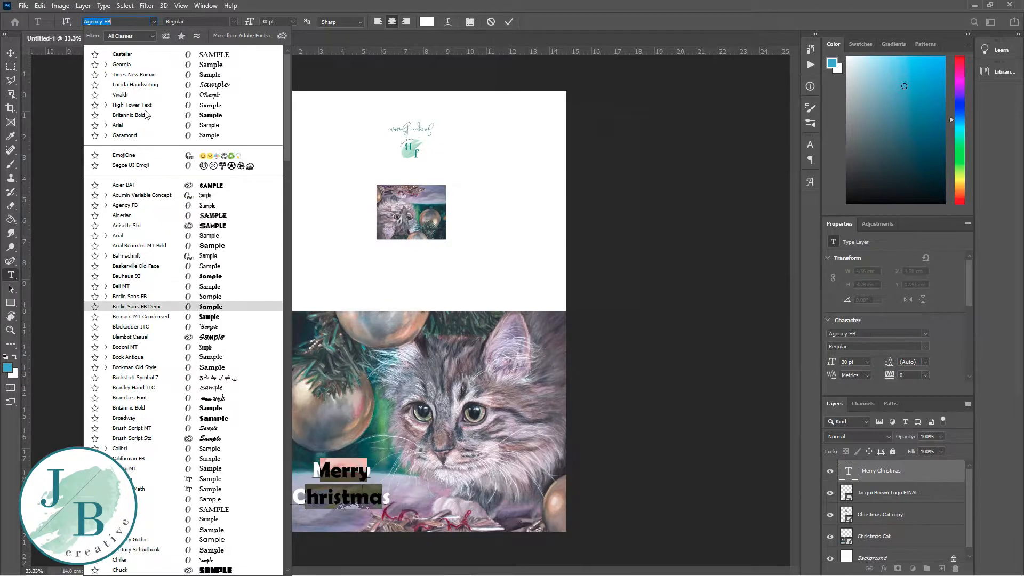
left_click(122, 54)
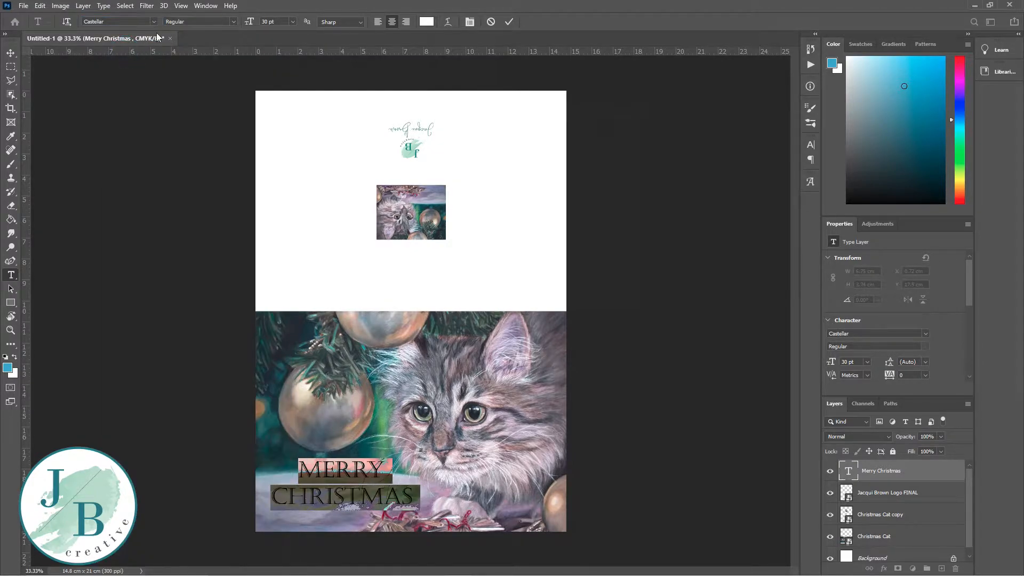
left_click(292, 22)
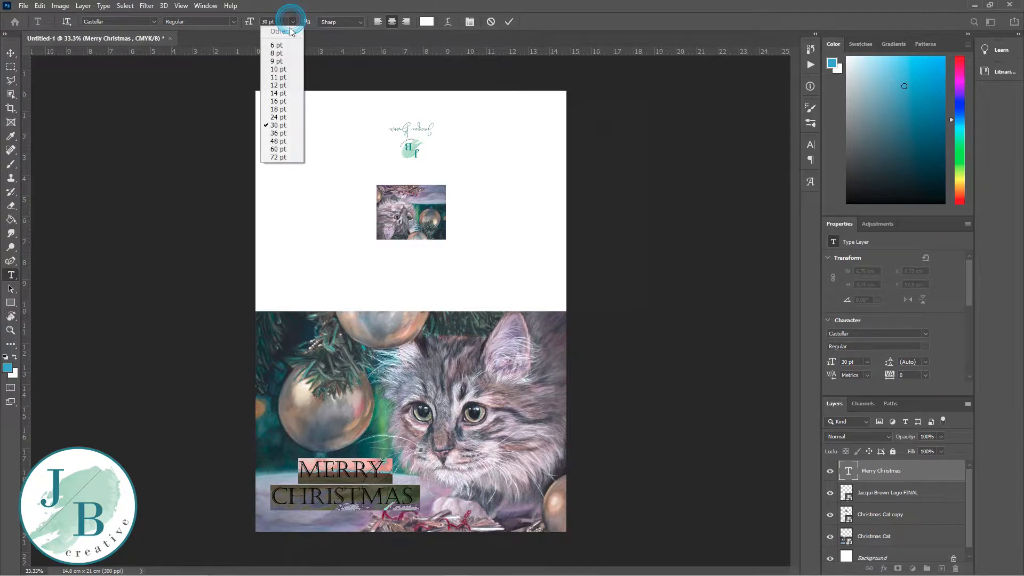
left_click(278, 134)
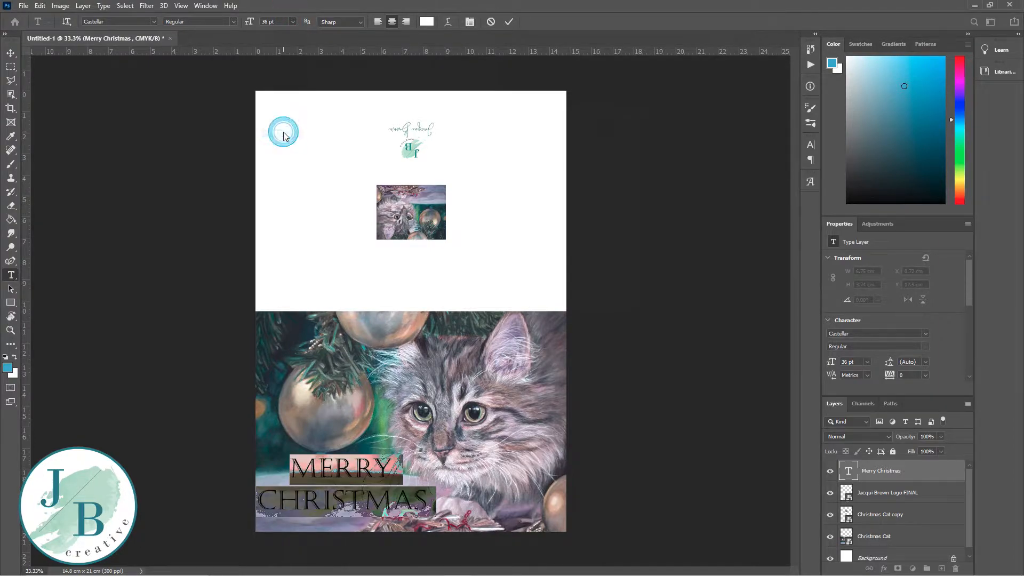
left_click(294, 22)
type("33")
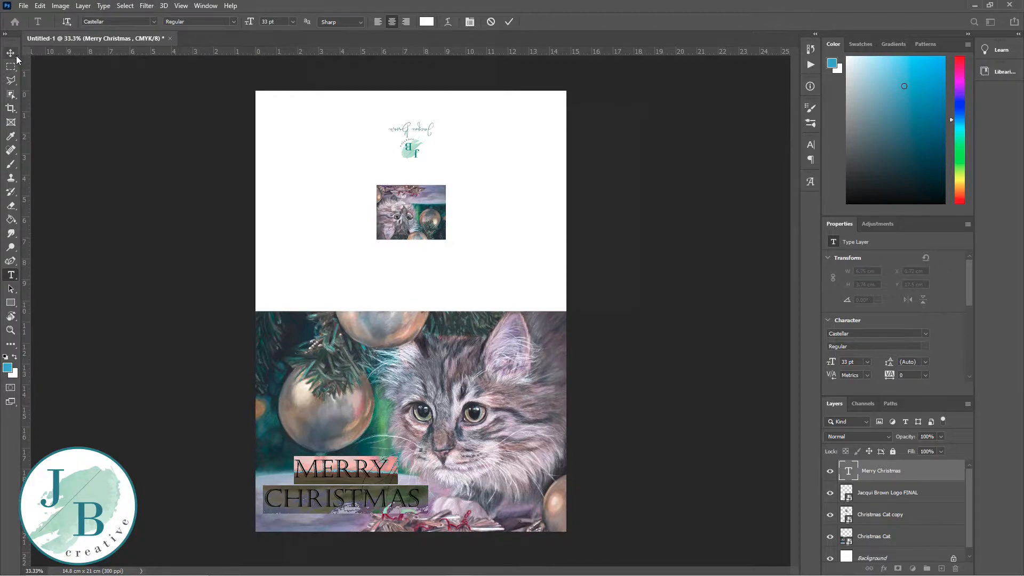
left_click(11, 53)
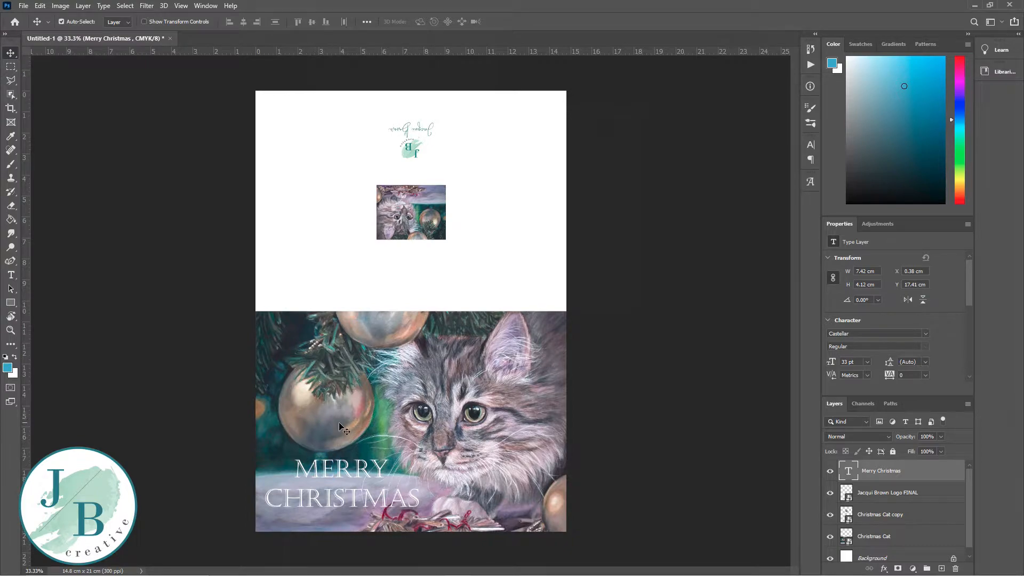
Give MERRY CHRISTMAS a 6 px outside stroke in dark purple-grey sampled from the painting
left_click(894, 471)
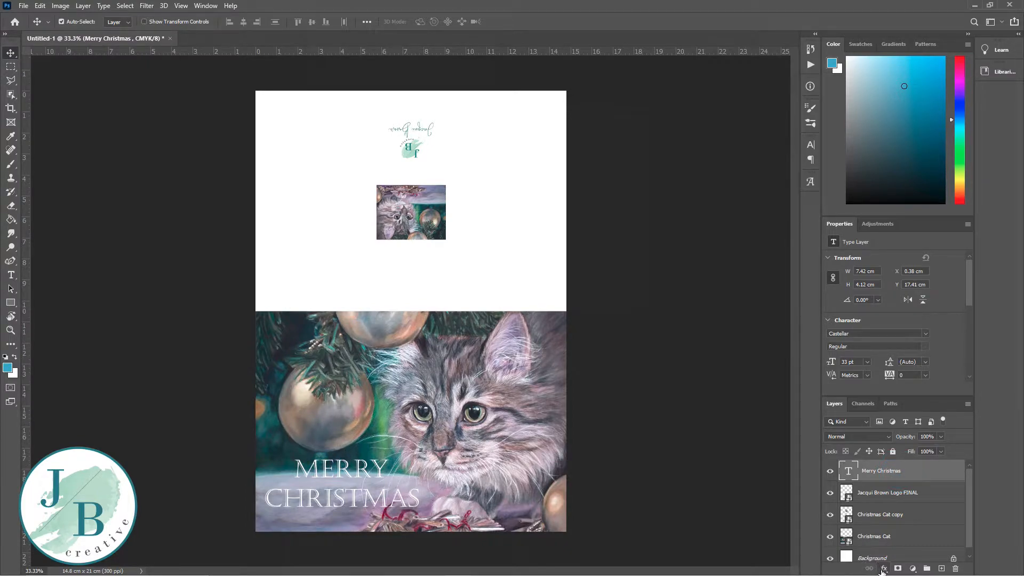
left_click(869, 567)
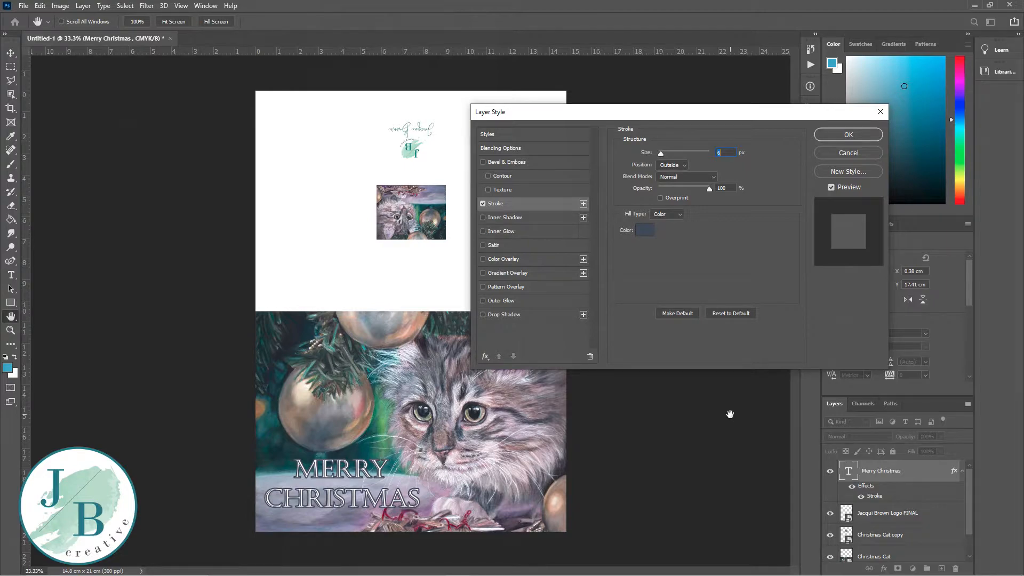
left_click(644, 230)
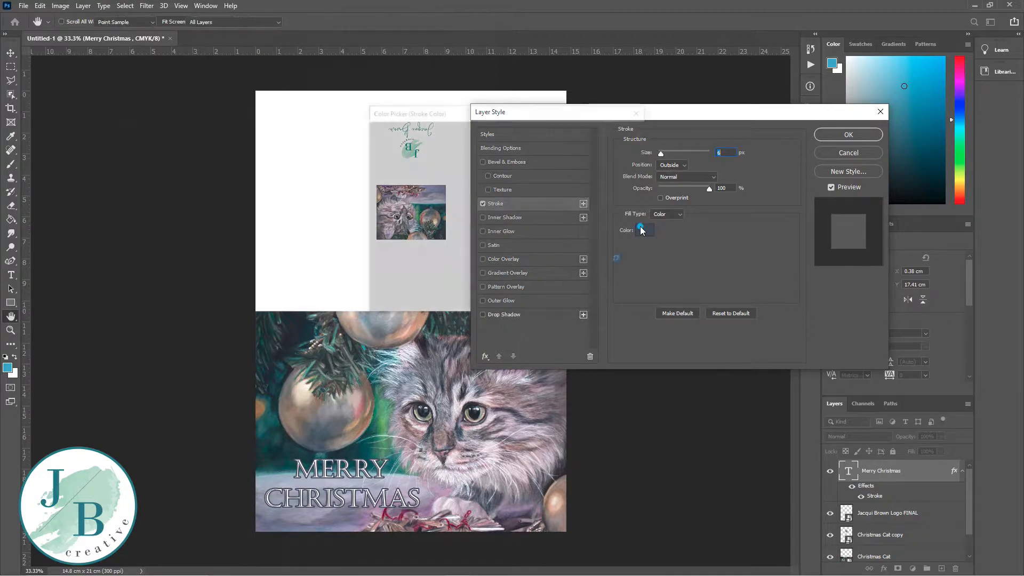
left_click(643, 230)
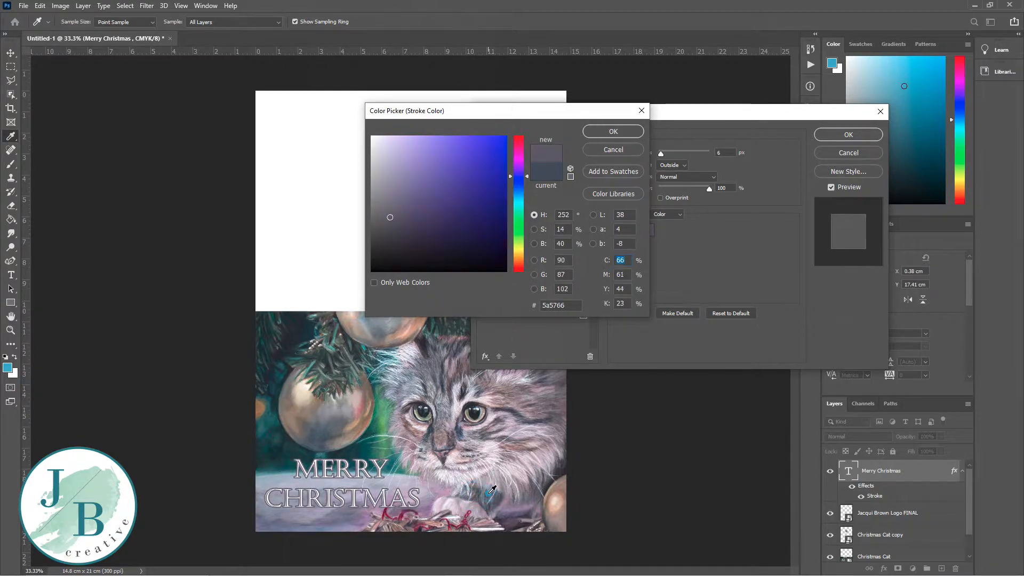
mouse_move(610, 129)
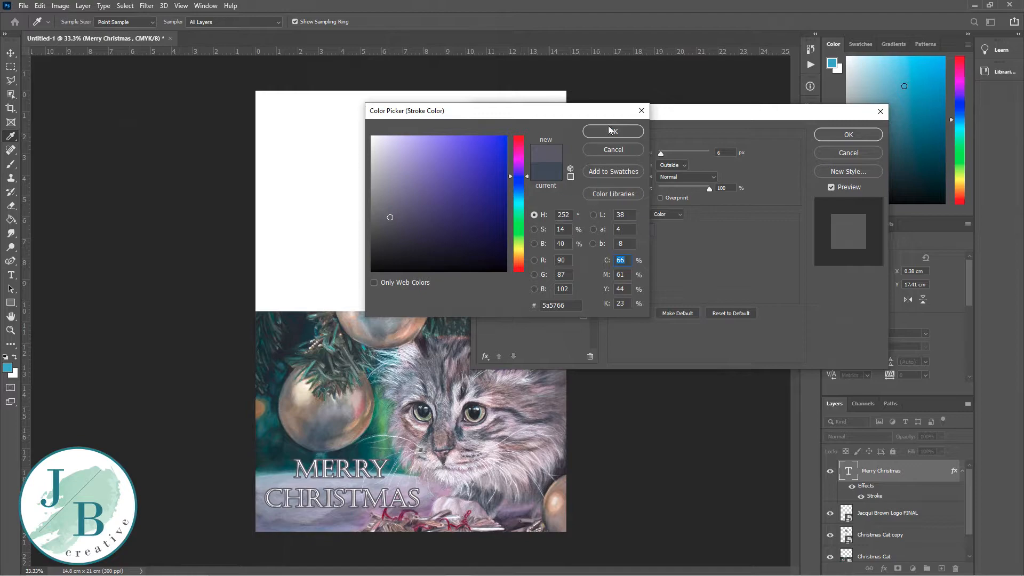
mouse_move(526, 401)
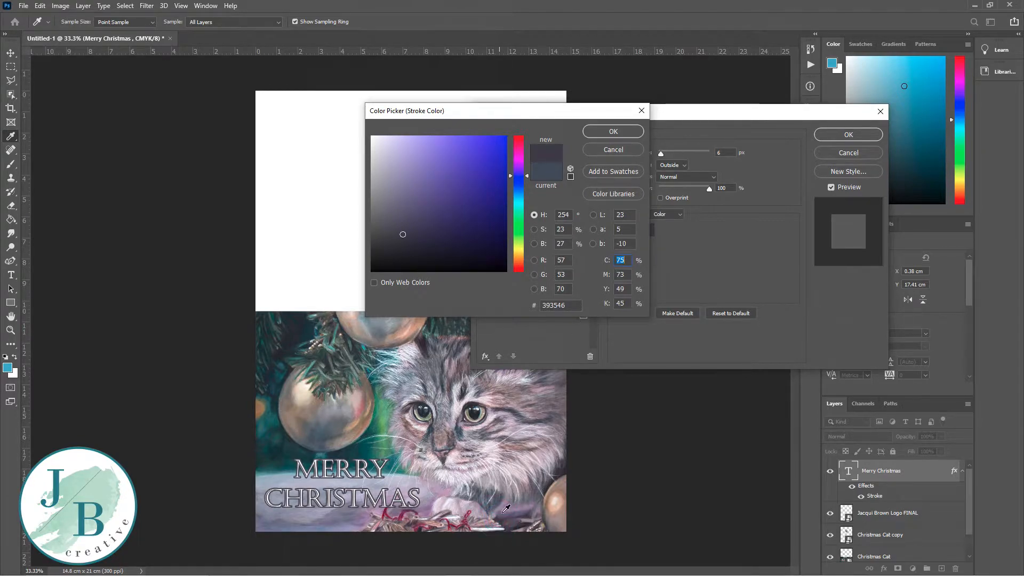
left_click(613, 132)
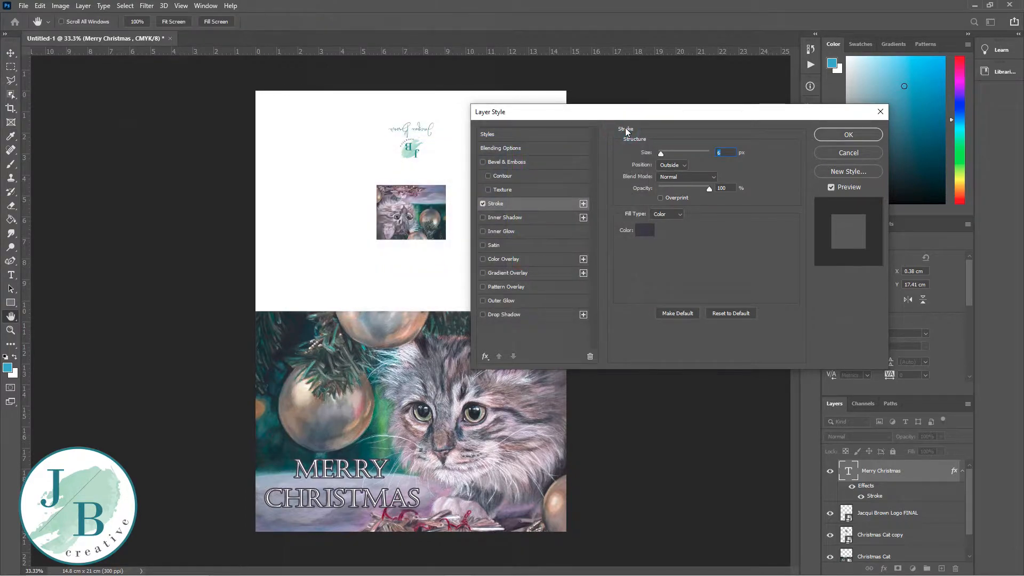
mouse_move(660, 156)
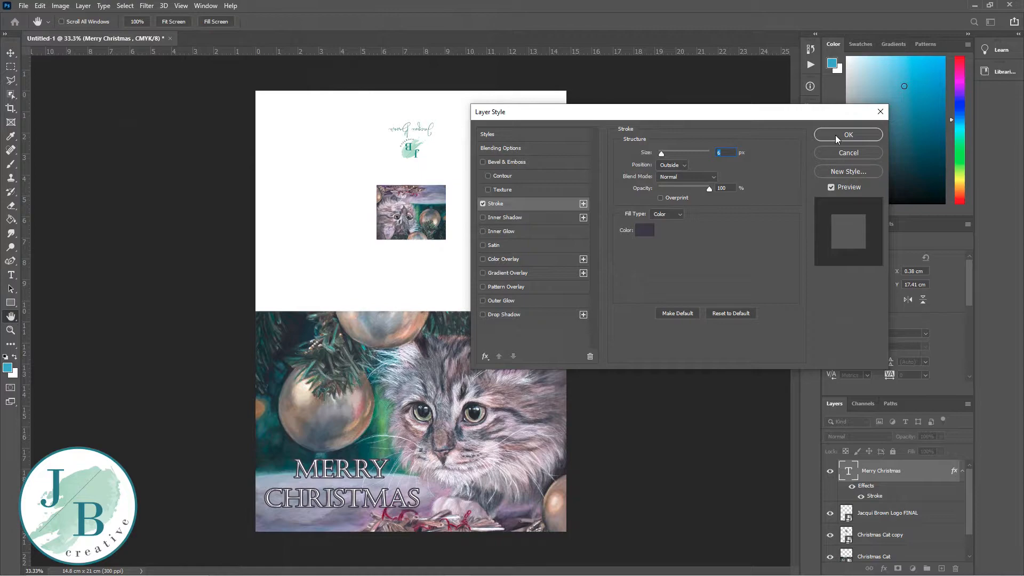
Confirm the stroke effect and flatten the card into one Background layer
left_click(848, 134)
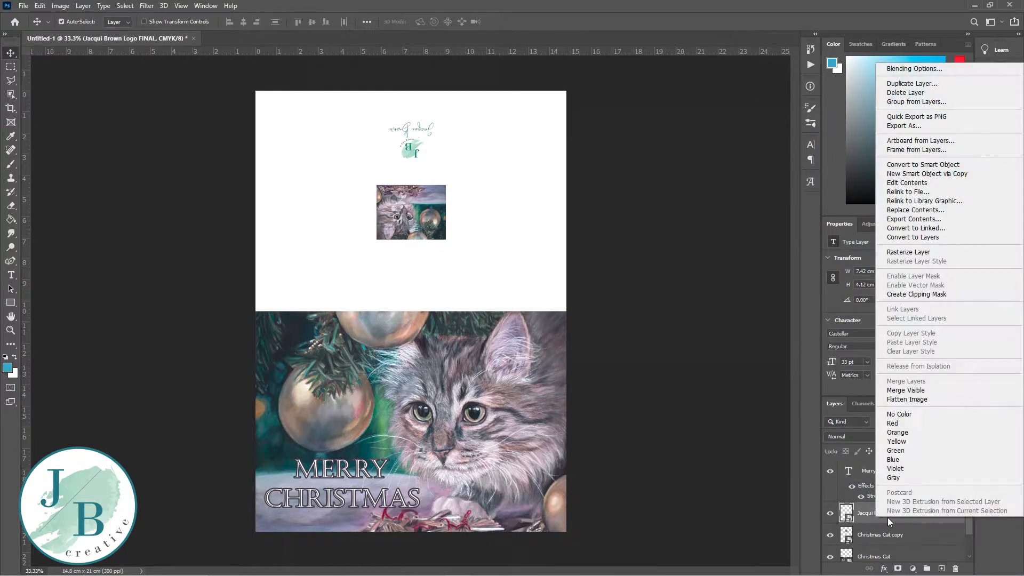
mouse_move(907, 399)
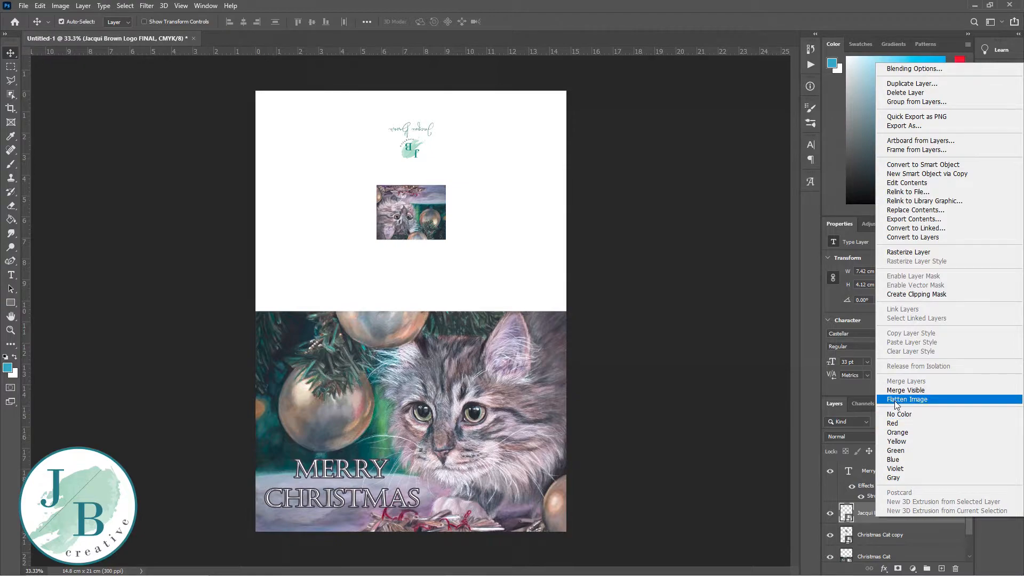
left_click(907, 399)
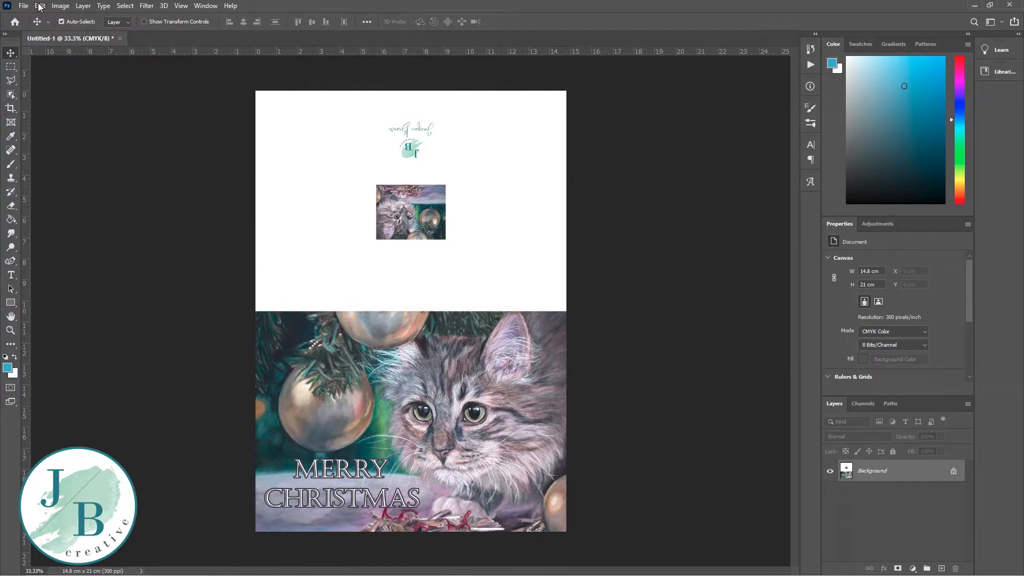
Create a new A4 document with the default RGB settings
left_click(23, 5)
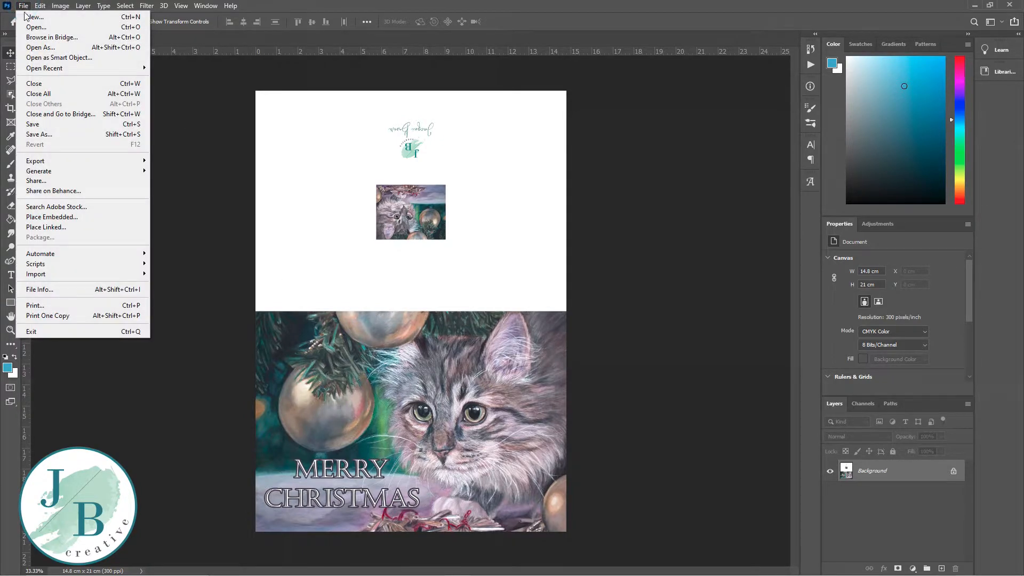
left_click(35, 16)
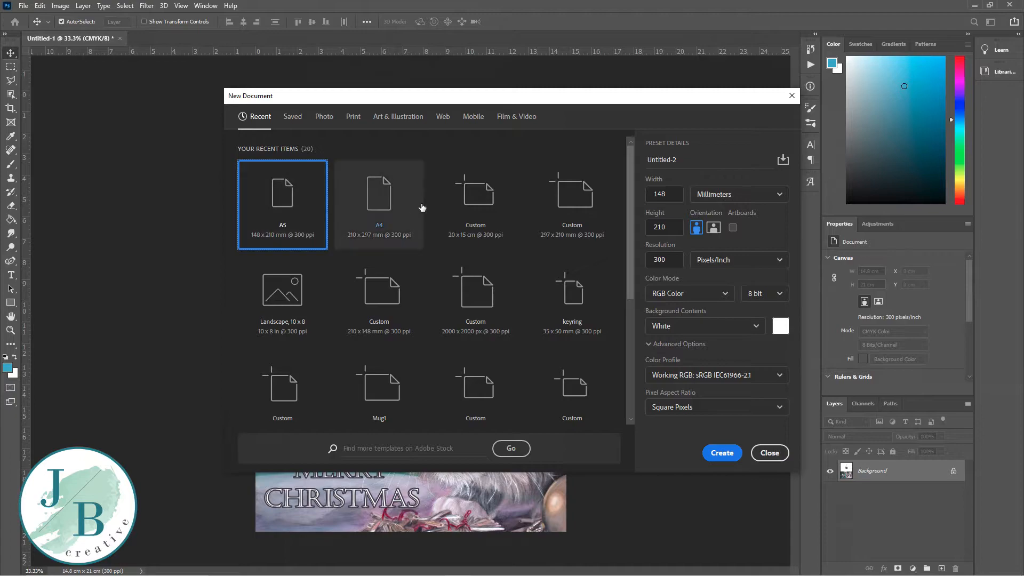
left_click(379, 196)
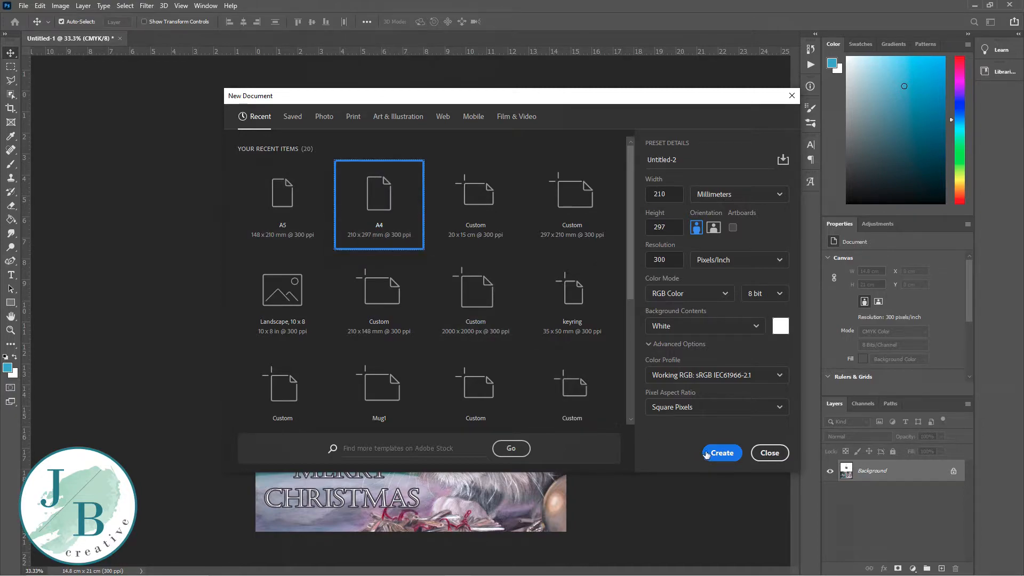
left_click(721, 452)
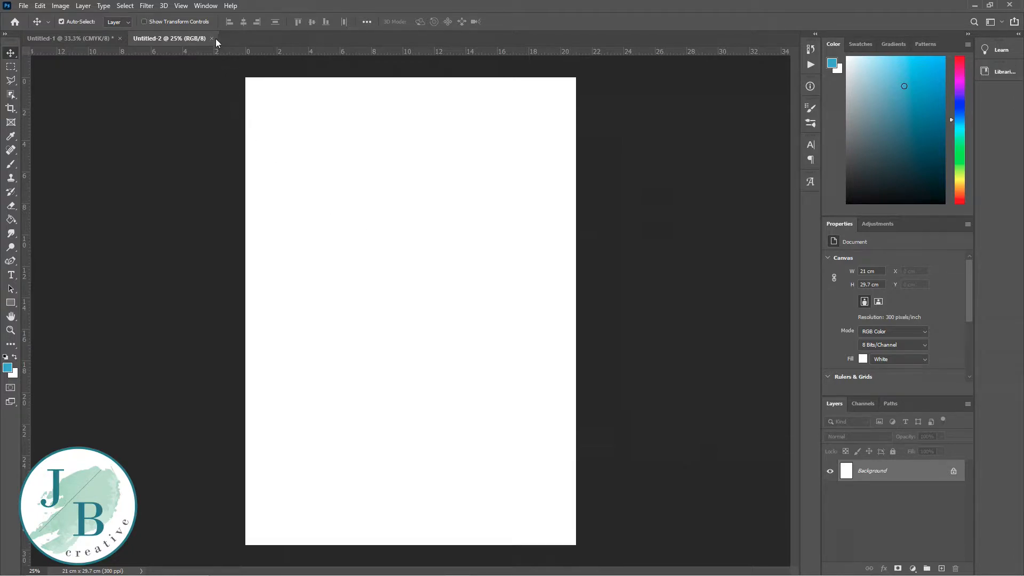
Recreate the A4 document at 300 ppi in CMYK, then return to the Untitled-1 card
left_click(23, 5)
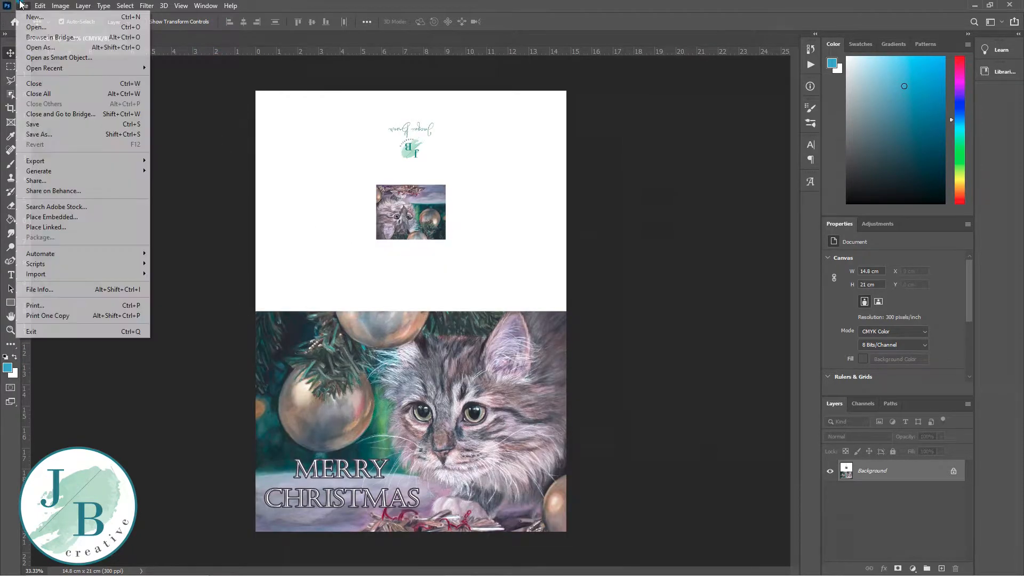
left_click(35, 17)
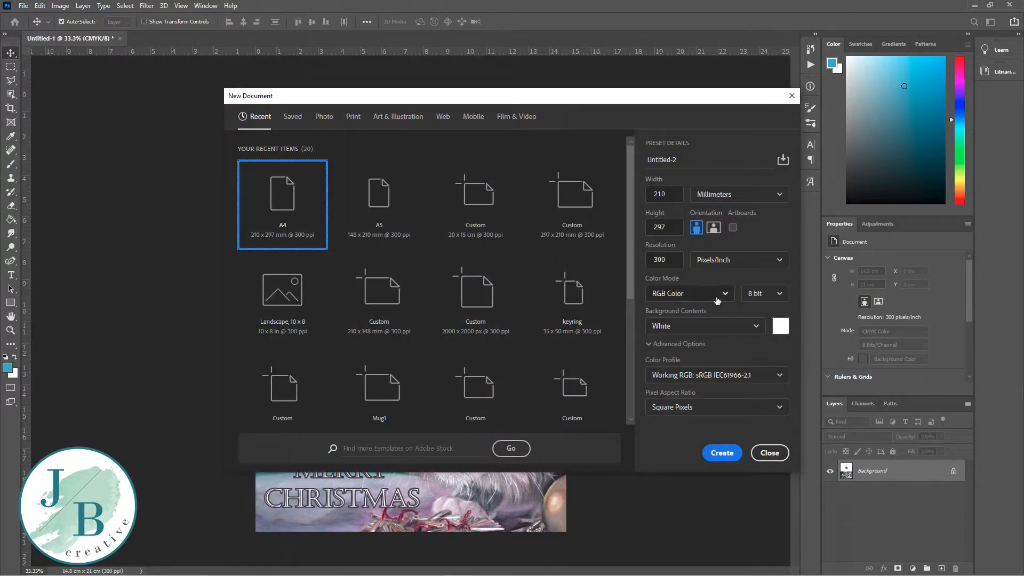
left_click(687, 294)
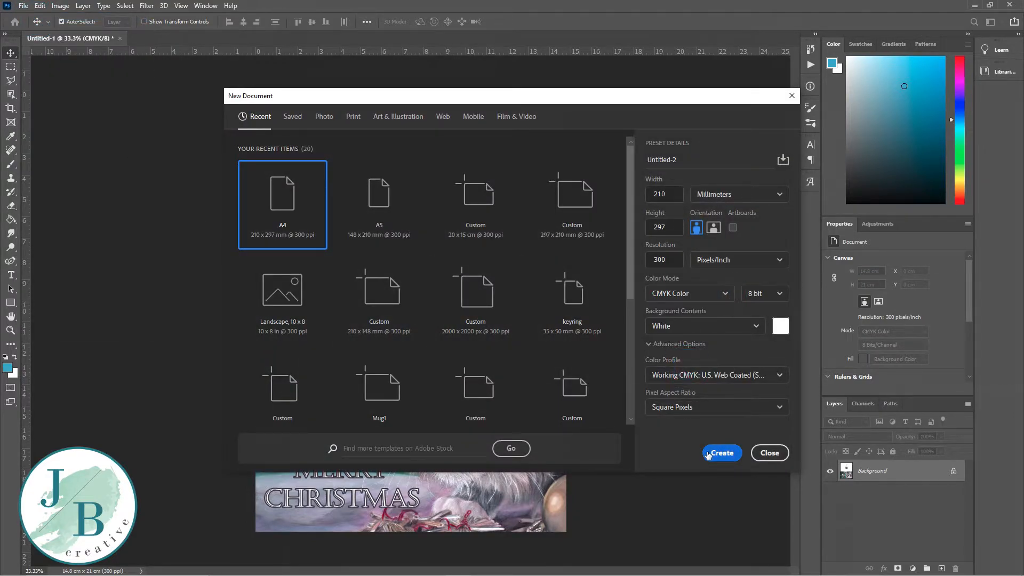
left_click(720, 453)
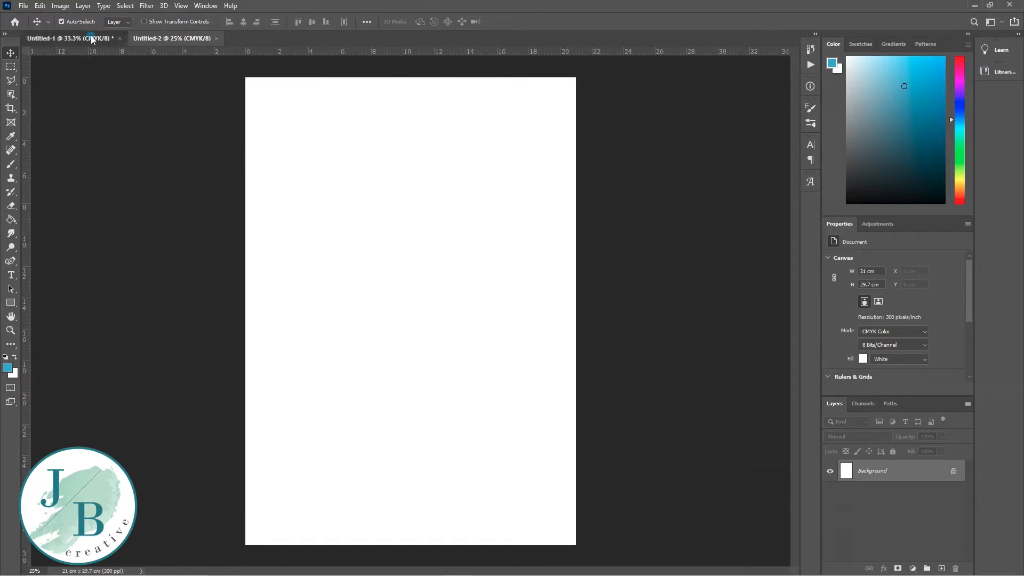
left_click(72, 38)
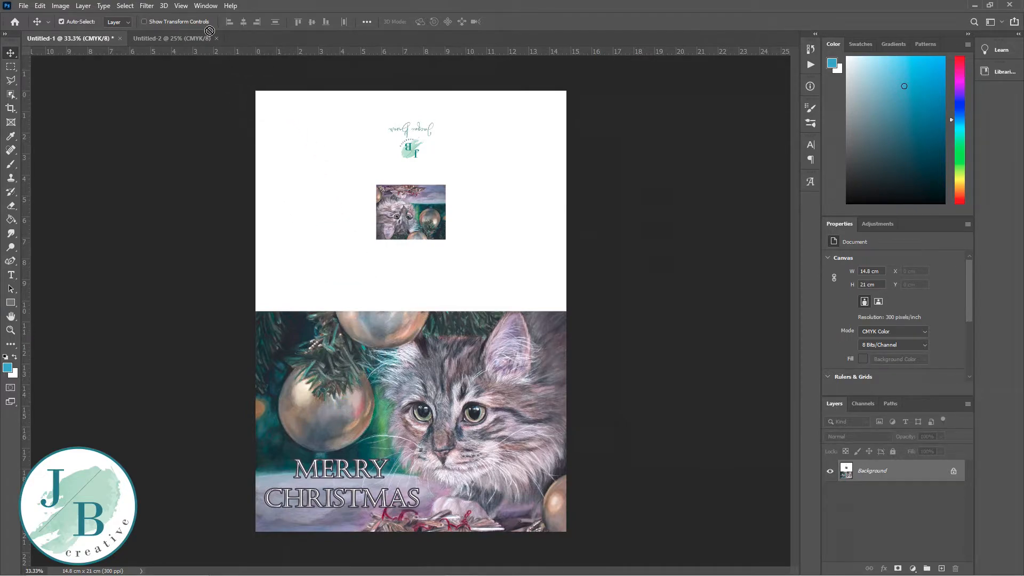
Copy the card onto the A4 sheet and rotate it 90° clockwise
left_click(172, 38)
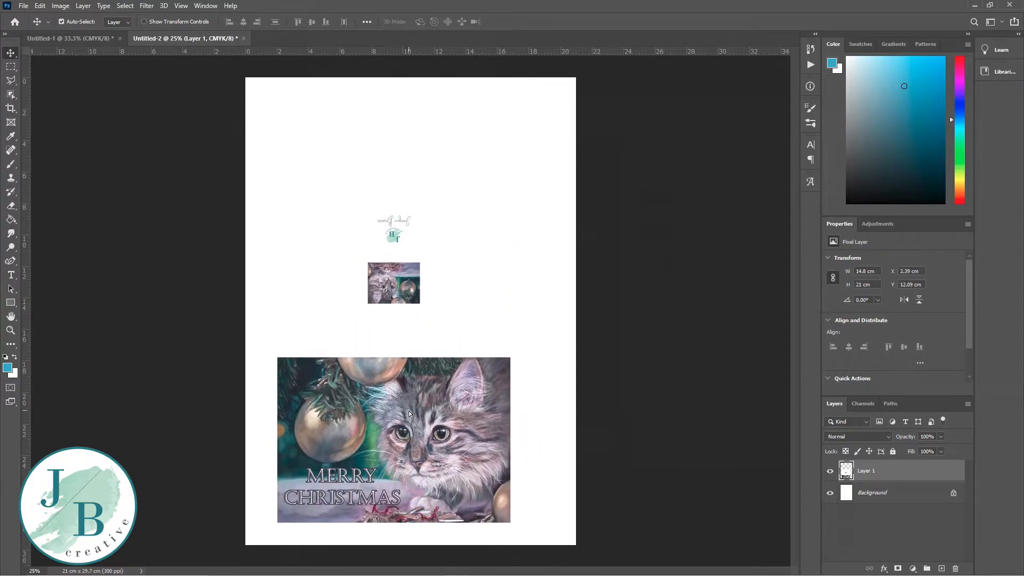
left_click(40, 5)
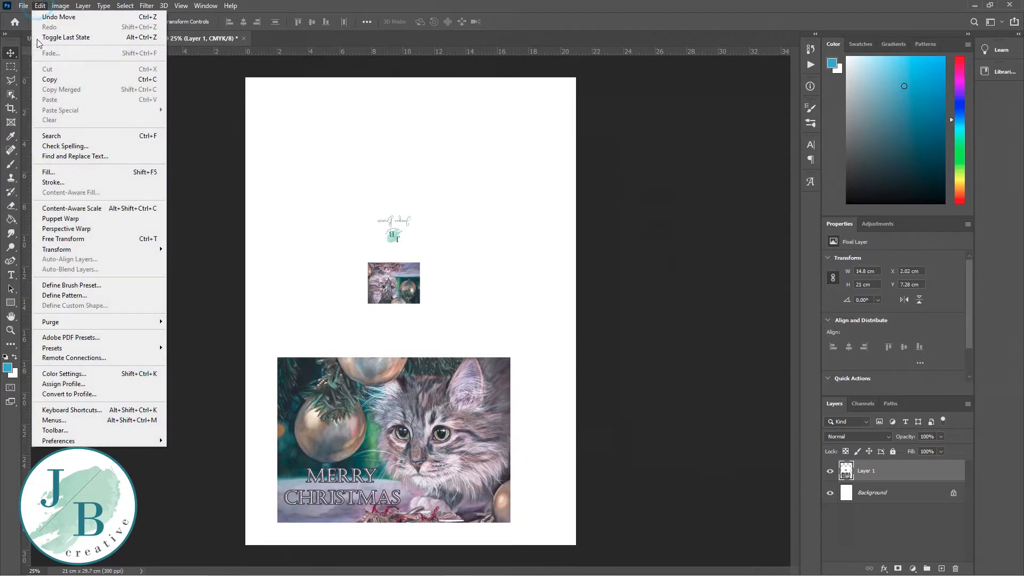
mouse_move(57, 249)
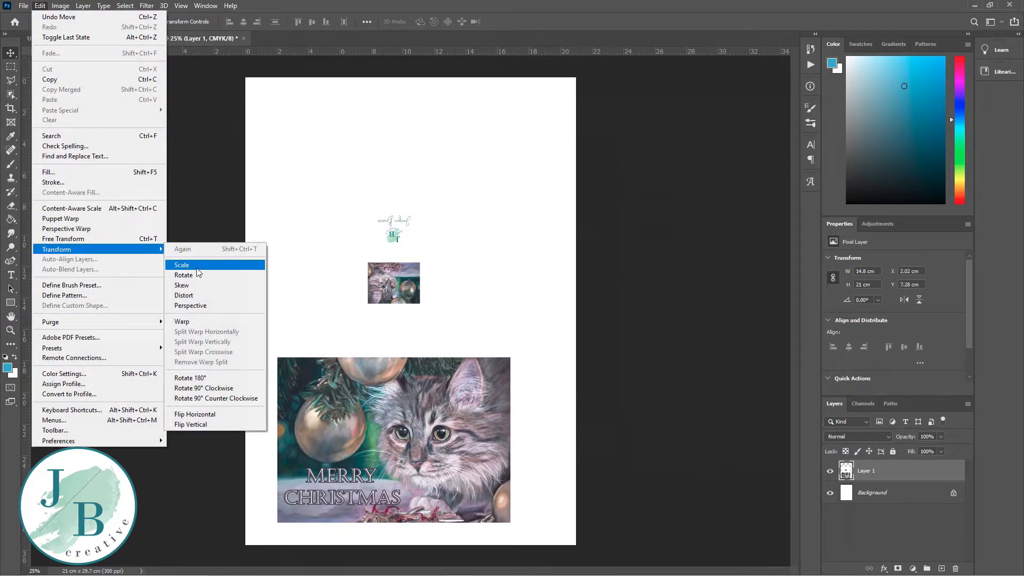
mouse_move(215, 388)
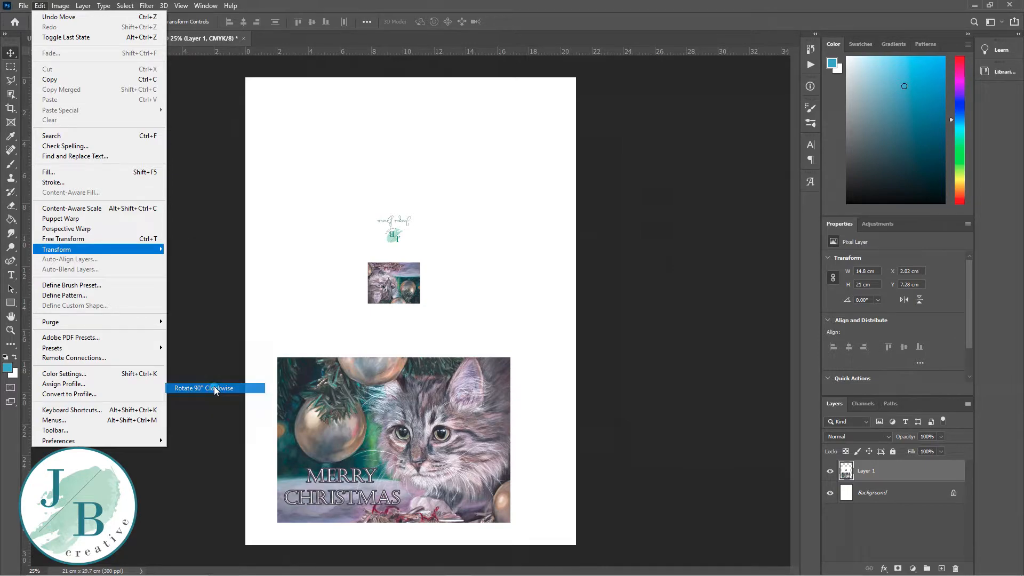
left_click(204, 388)
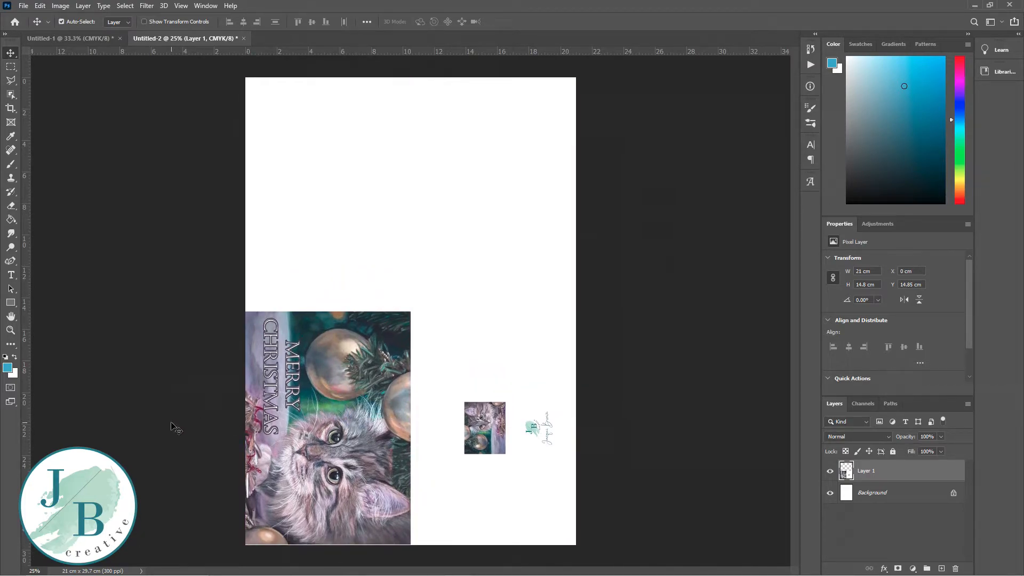
mouse_move(307, 460)
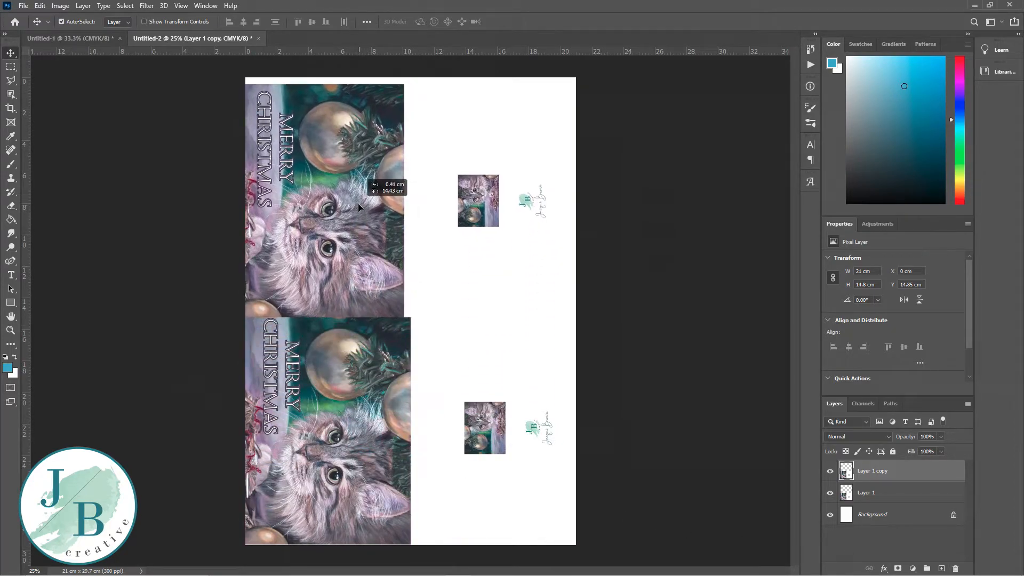
Alt-drag a copy of Layer 1 into the top half and rotate it upside down
left_click_drag(325, 201, 327, 192)
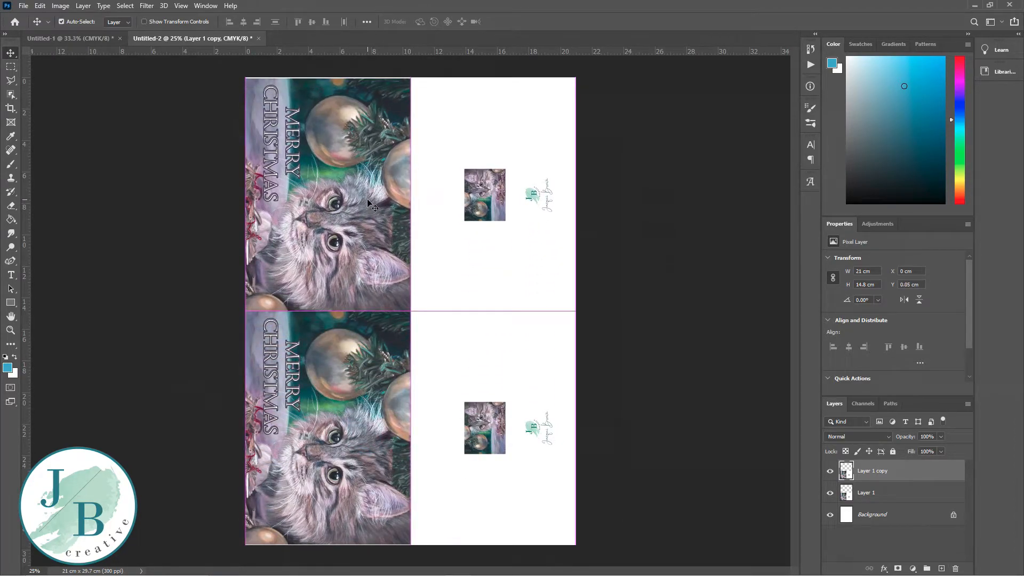
left_click(40, 6)
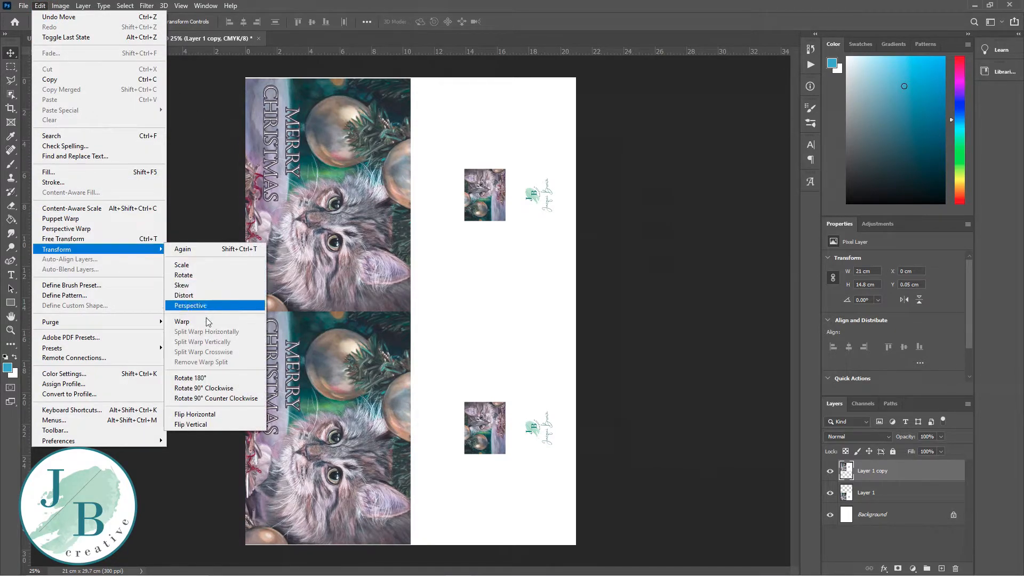
mouse_move(215, 388)
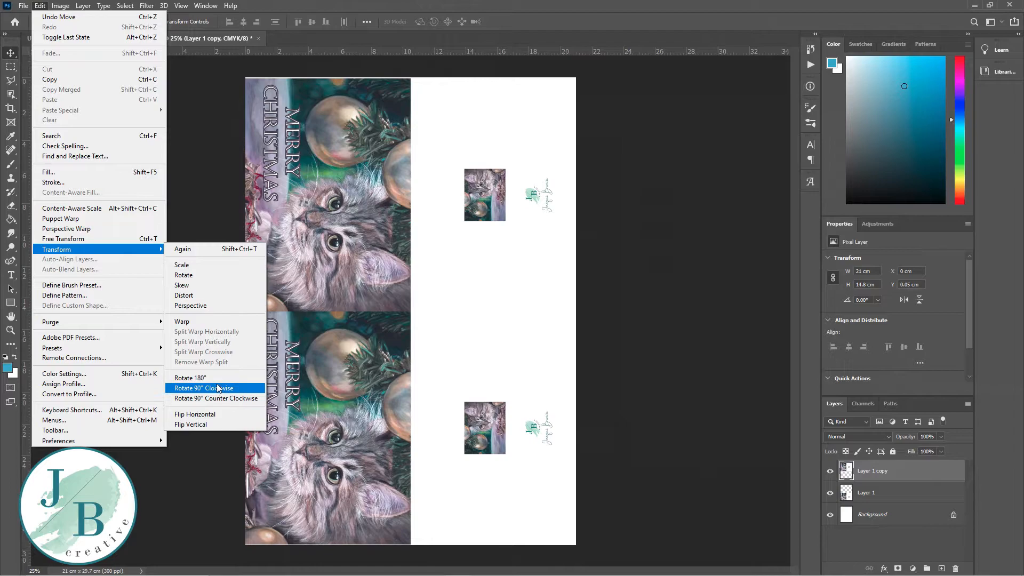
left_click(189, 378)
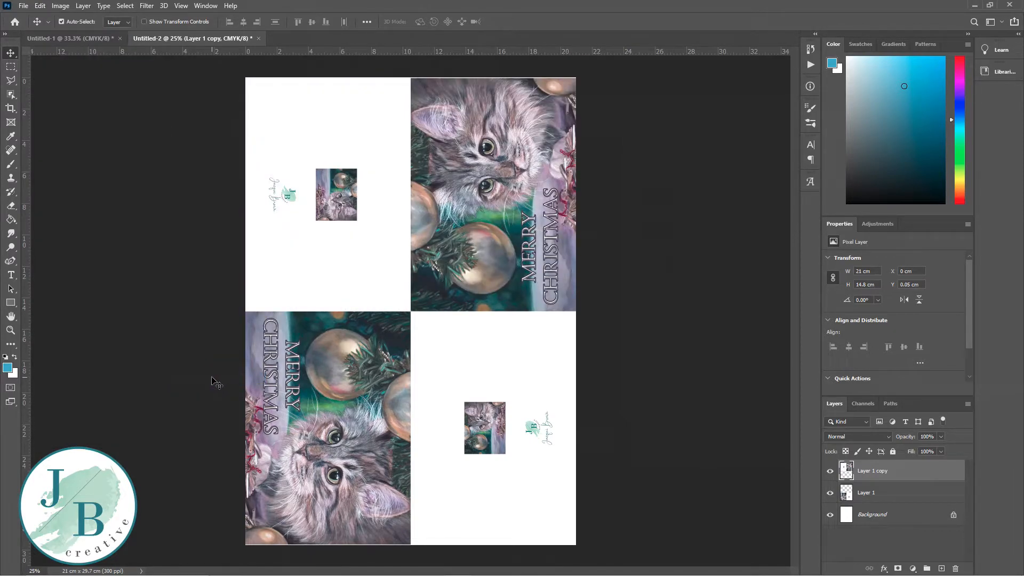
left_click(23, 5)
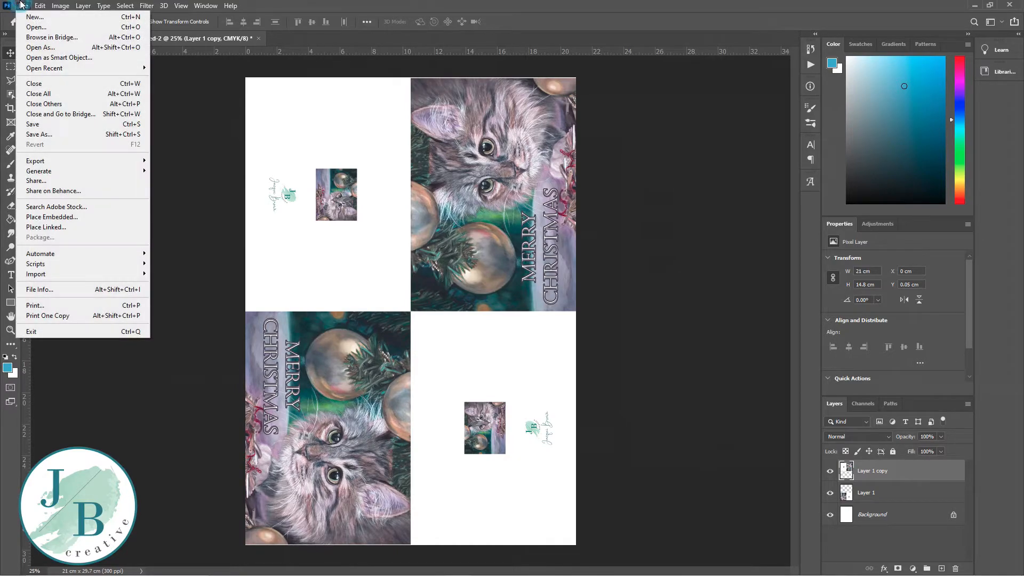
Open Photoshop Print Settings for the two-card A4 sheet, targeting the Canon TS5000
left_click(23, 6)
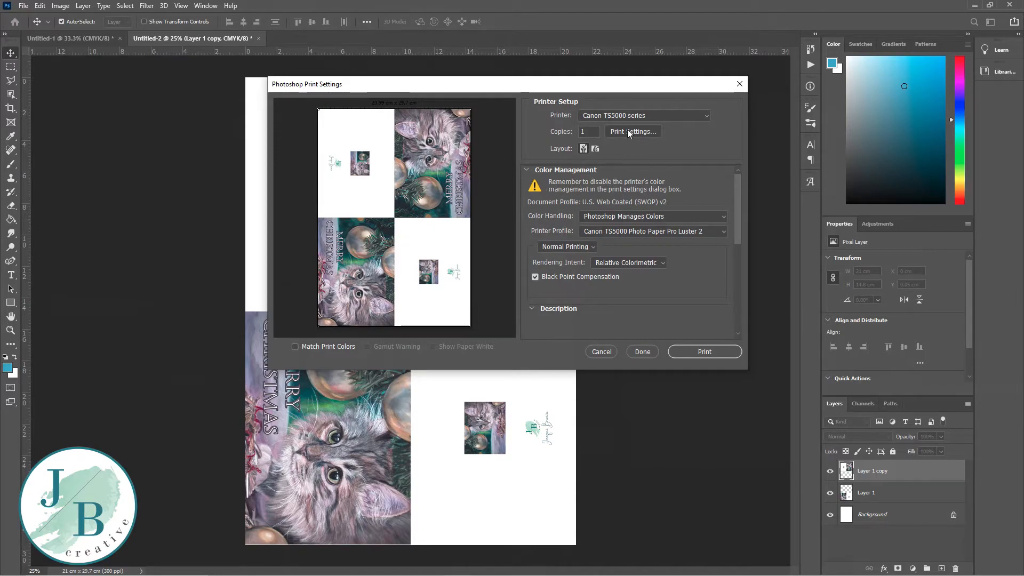
mouse_move(632, 131)
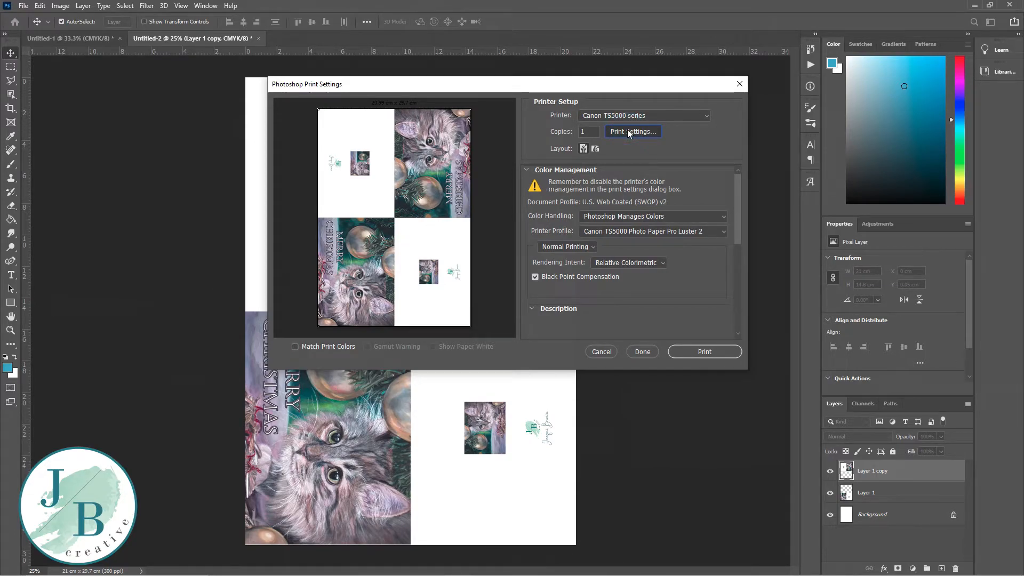
In the Canon driver's Main tab, set manual colour with Matching None and confirm
left_click(631, 131)
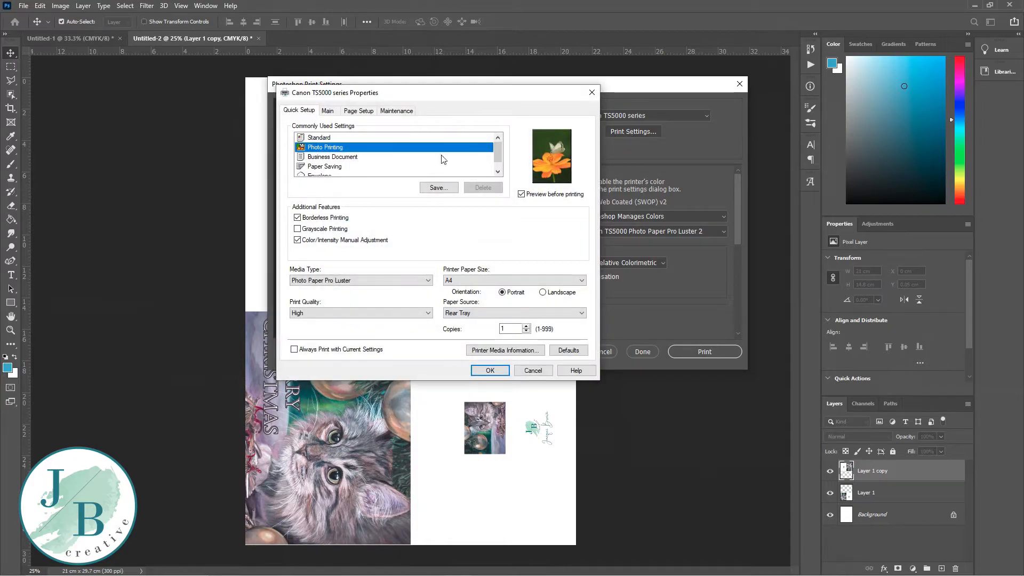
mouse_move(339, 168)
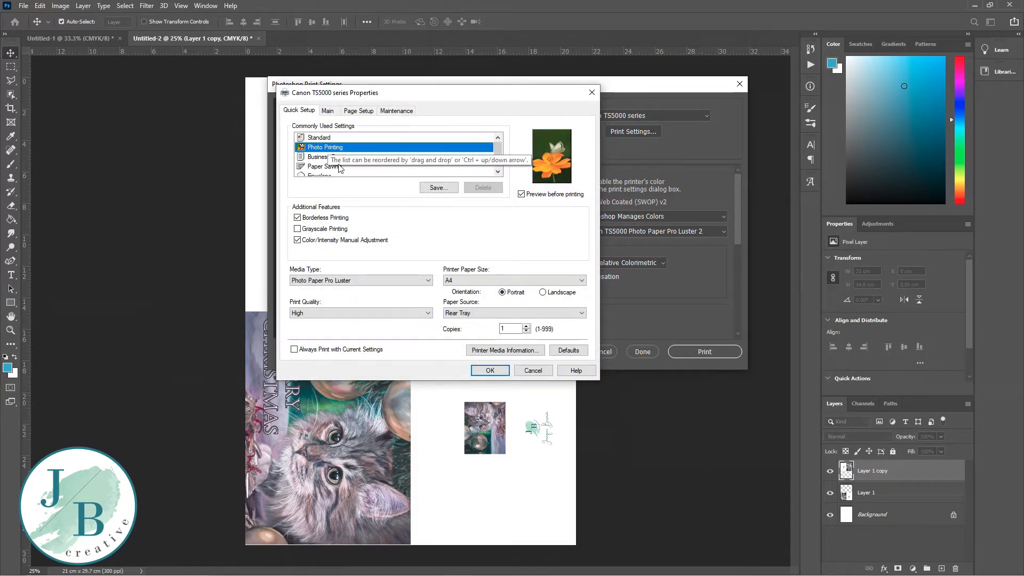
mouse_move(292, 209)
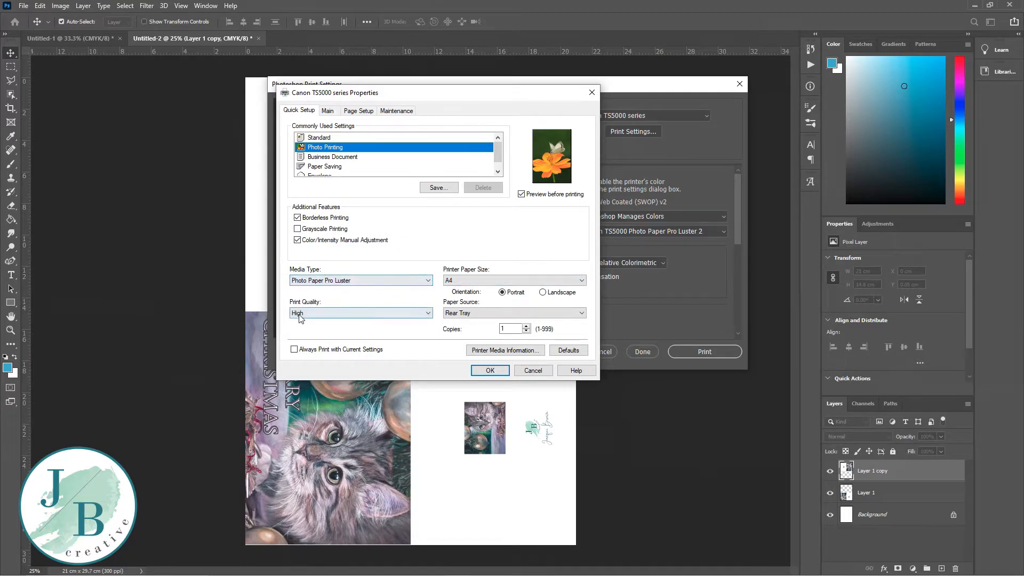
mouse_move(364, 270)
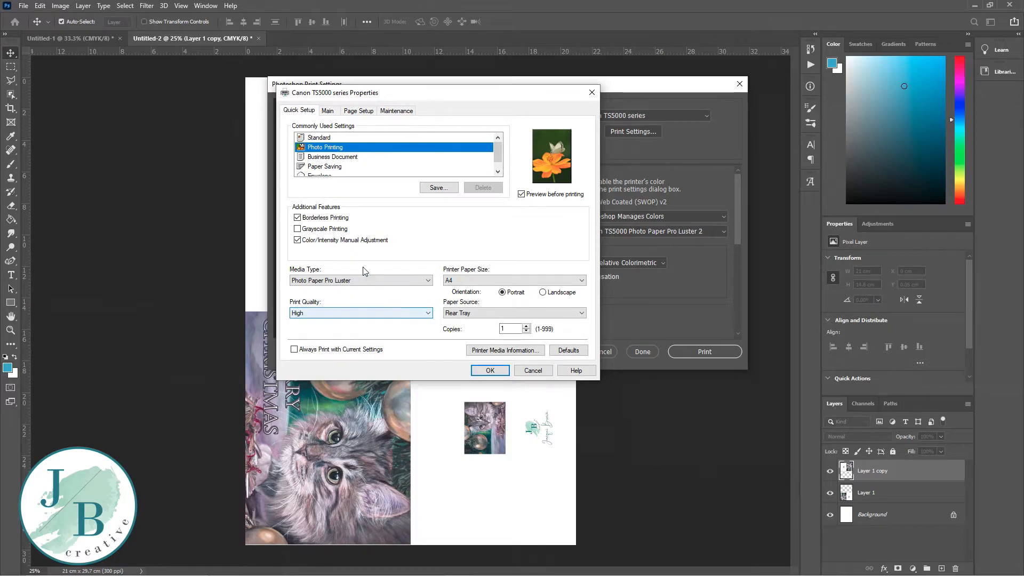
left_click(328, 111)
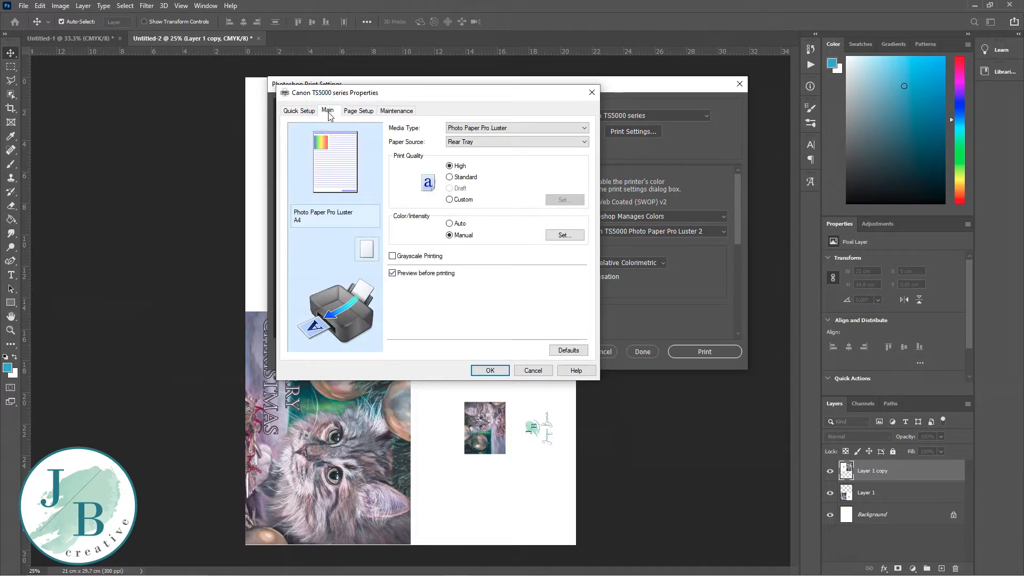
mouse_move(564, 235)
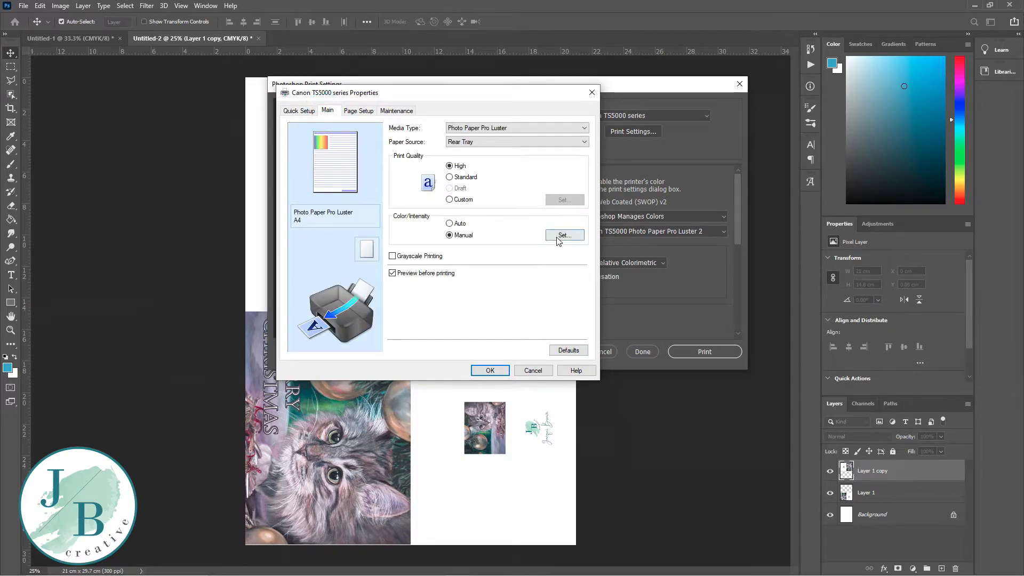
left_click(563, 235)
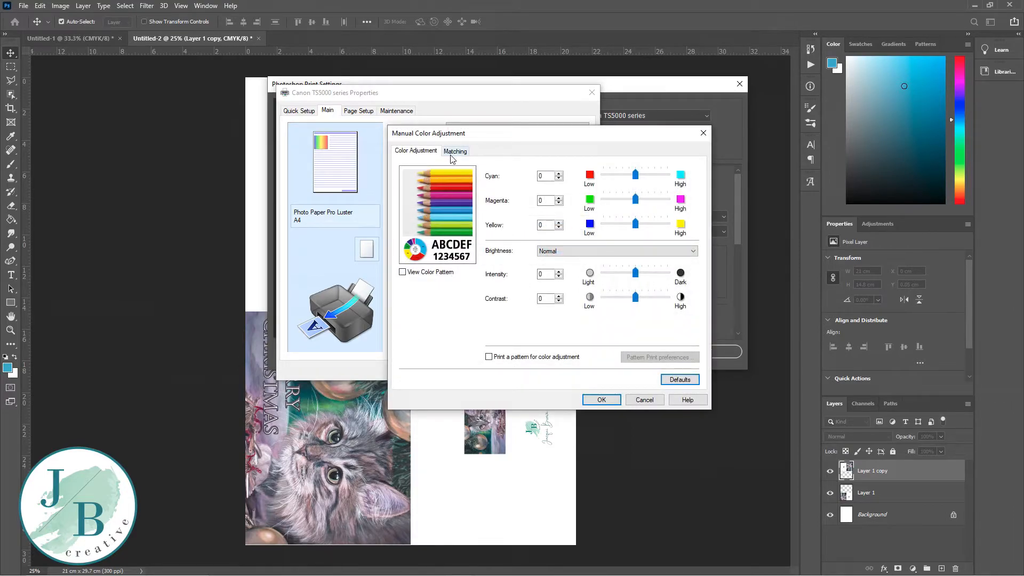
left_click(454, 151)
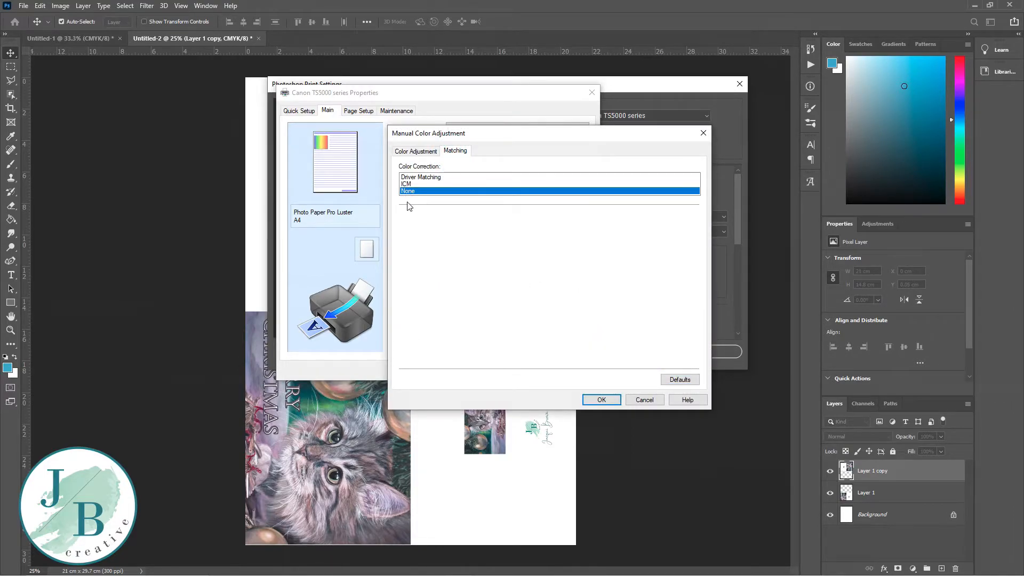
mouse_move(599, 333)
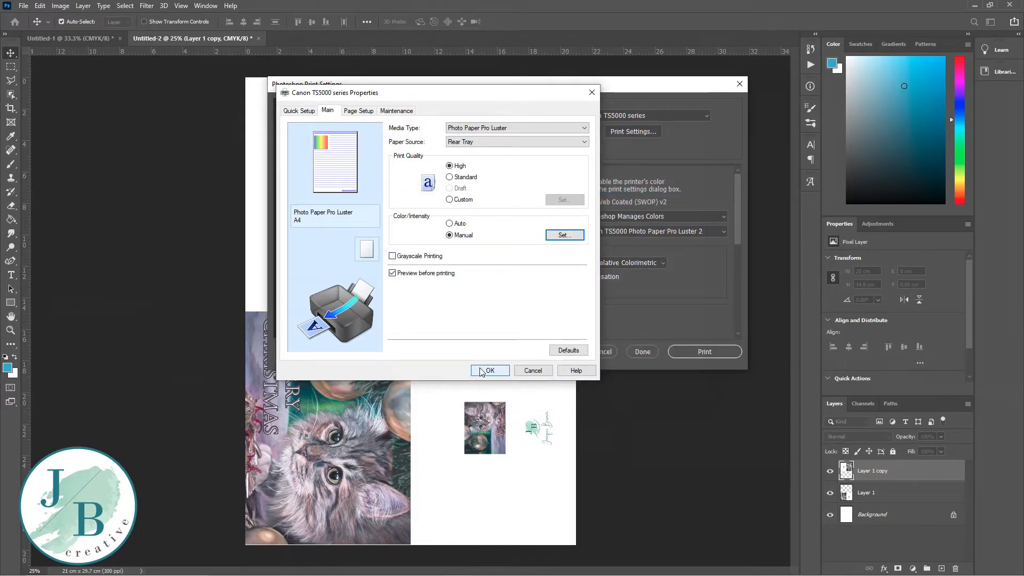
left_click(489, 370)
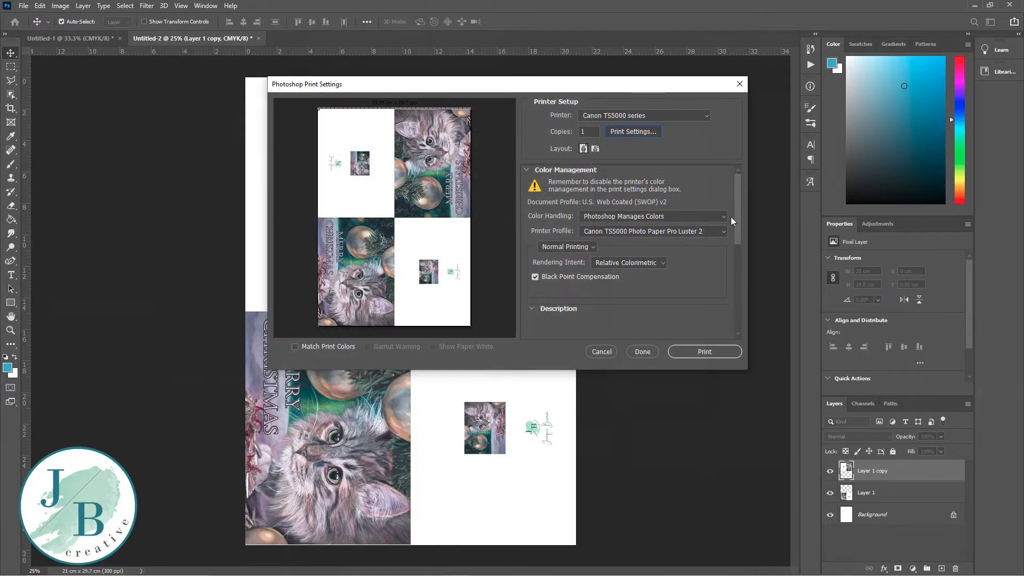
mouse_move(710, 218)
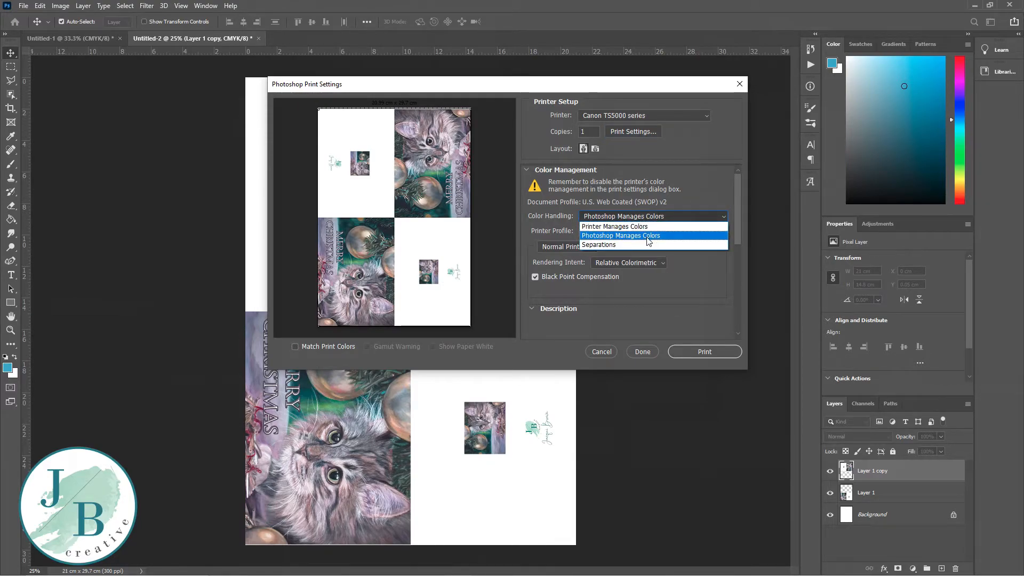
Keep Photoshop Manages Colors and print, opening the Canon IJ Preview
left_click(620, 235)
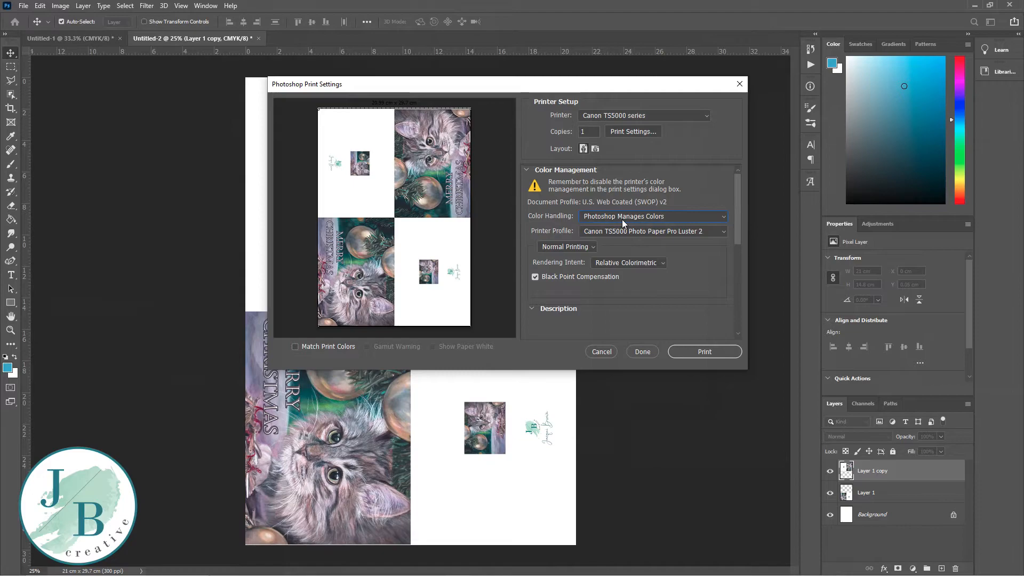
mouse_move(688, 346)
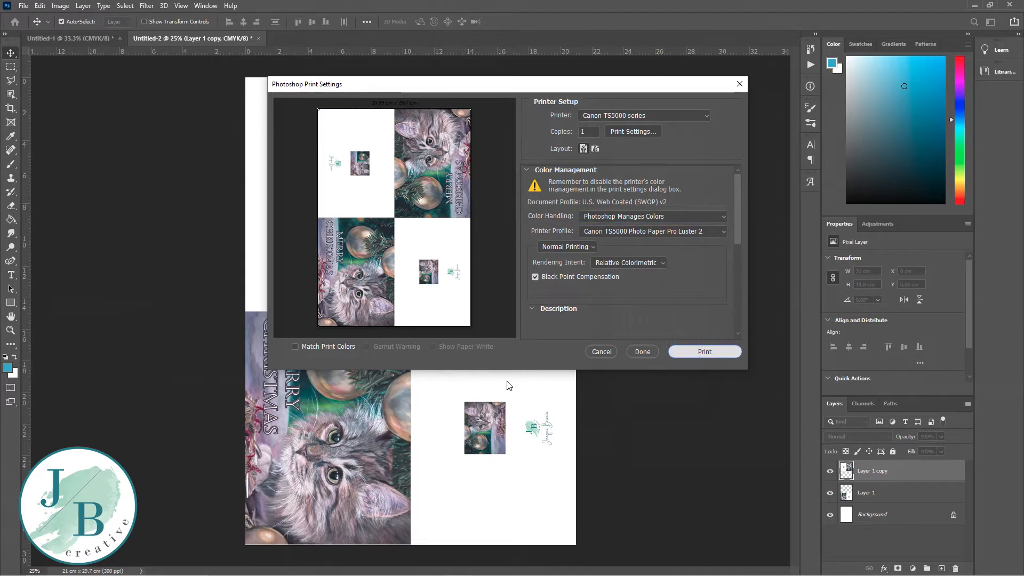
left_click(641, 351)
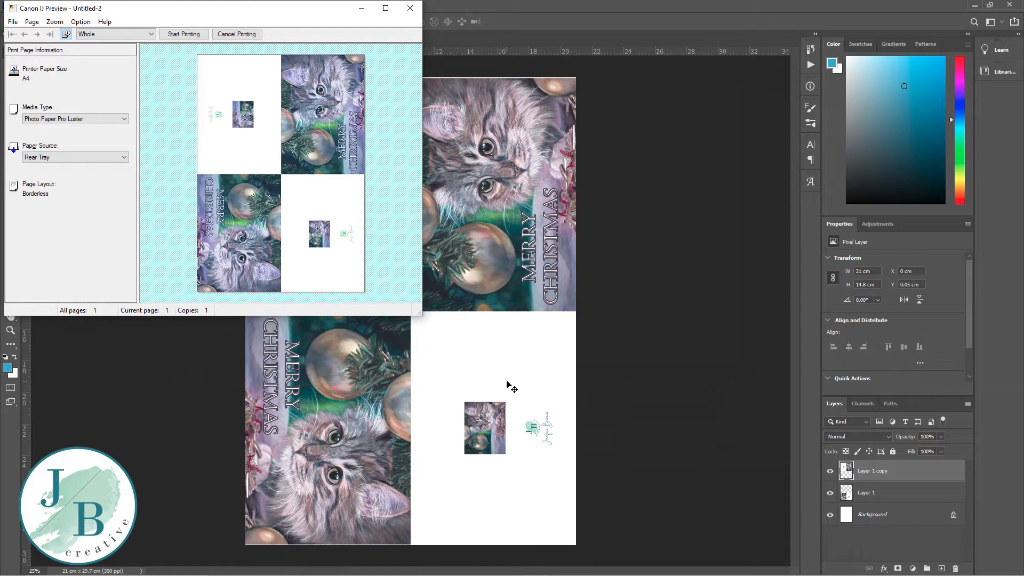
mouse_move(364, 109)
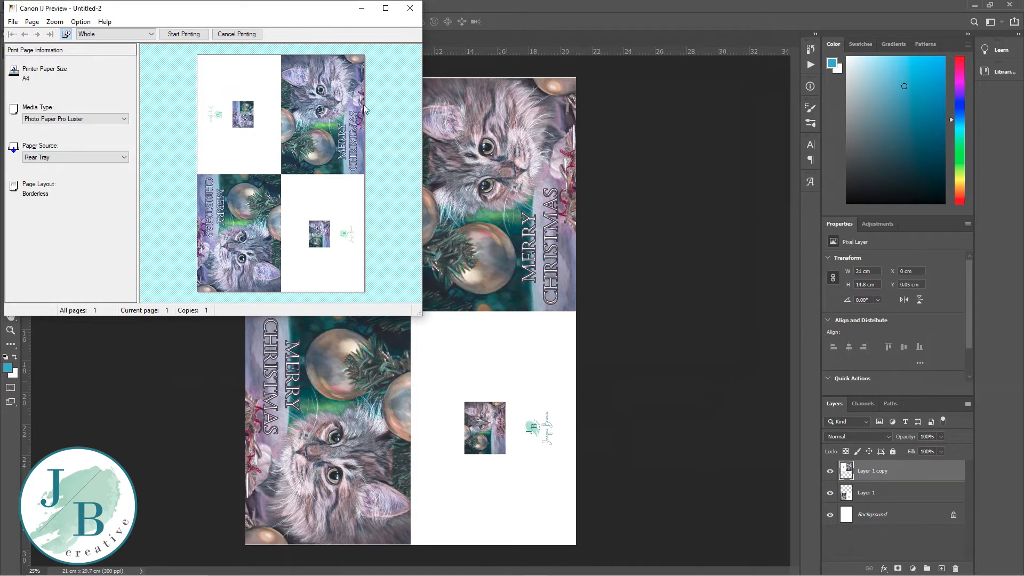
mouse_move(384, 233)
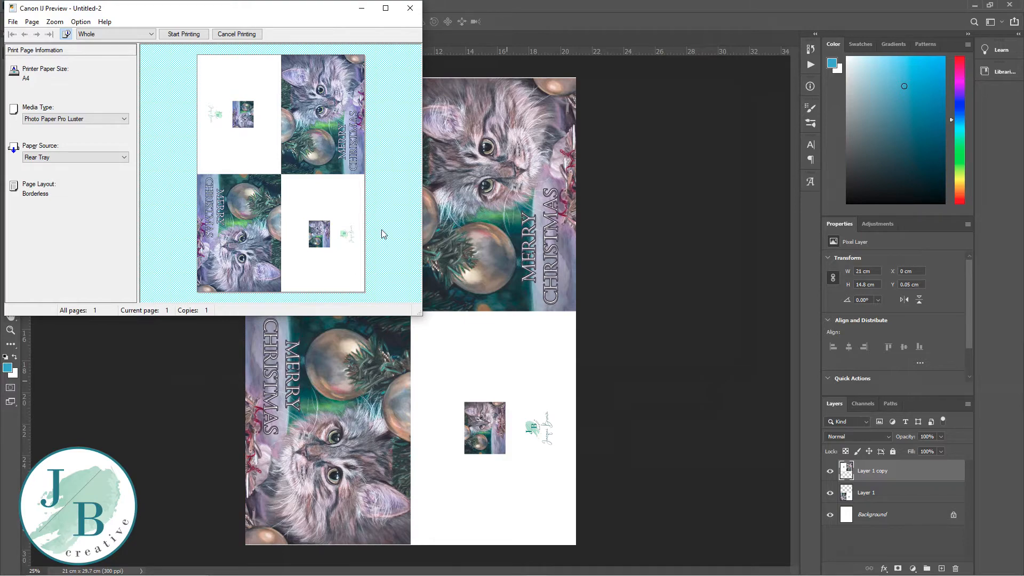